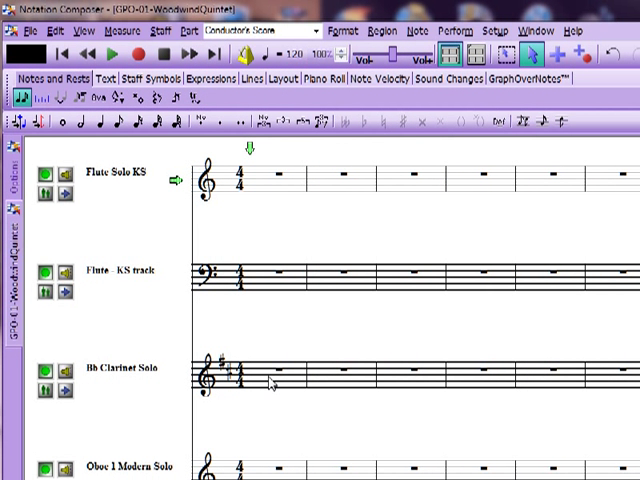
pyautogui.moveTo(270, 430)
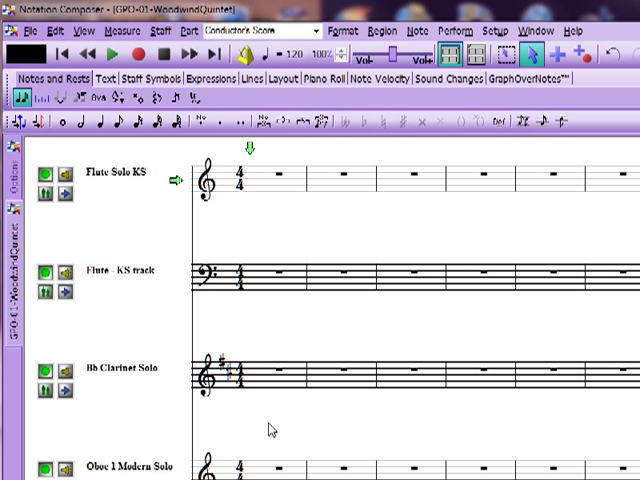
pyautogui.moveTo(276, 432)
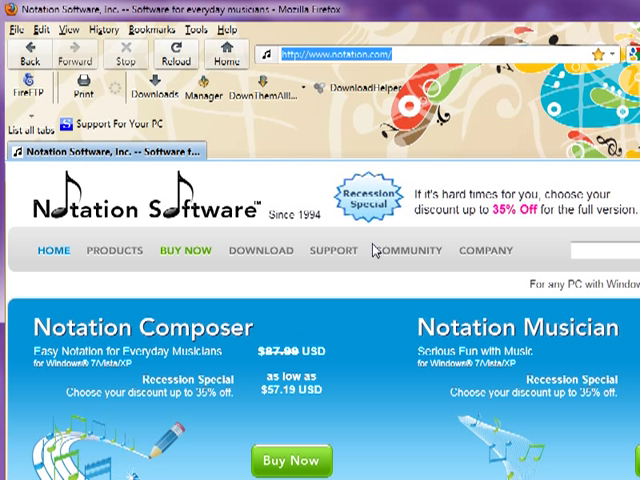
# Step: Go to Community > Discussion Forum and reach the third-party products section of the forum index
pyautogui.click(408, 250)
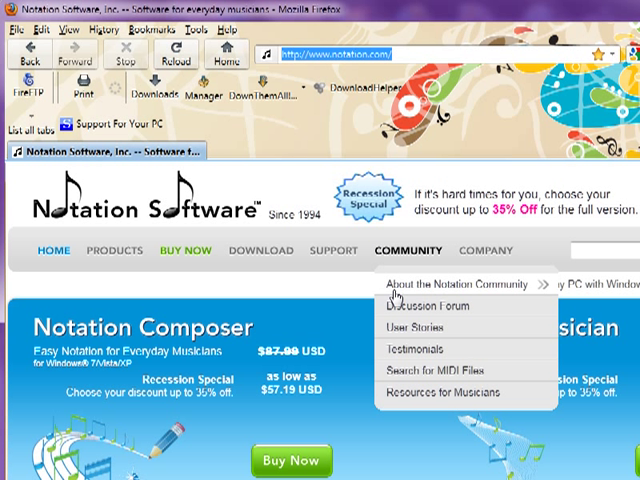
pyautogui.click(422, 308)
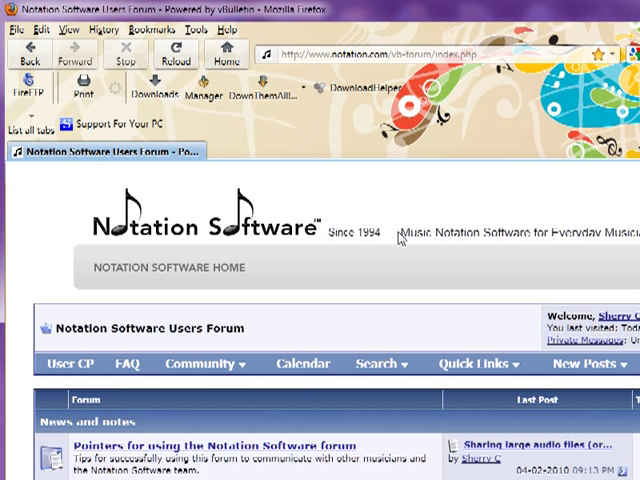
pyautogui.scroll(-3)
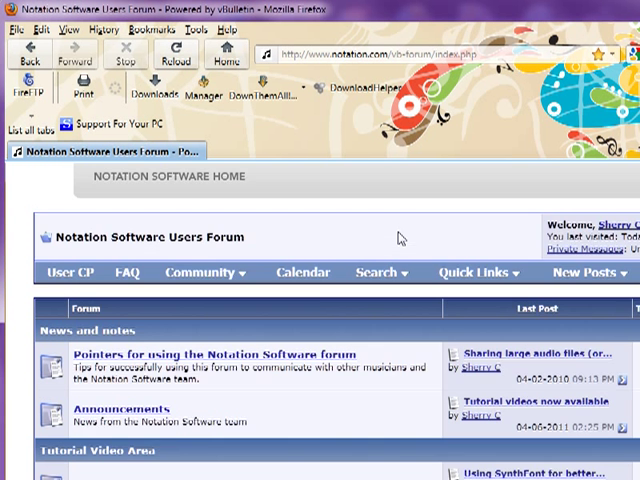
pyautogui.scroll(-3)
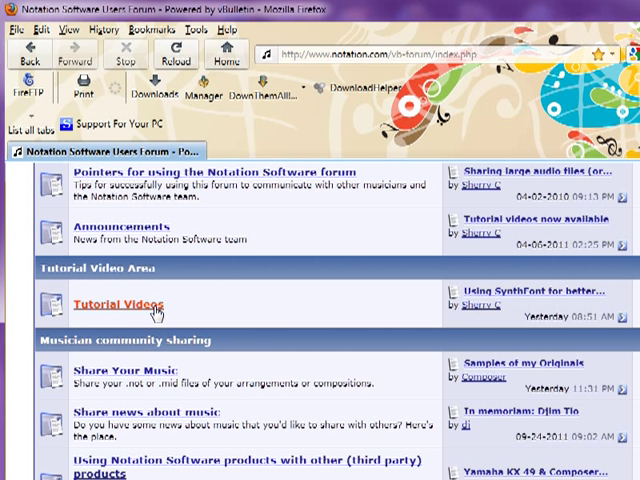
pyautogui.moveTo(198, 306)
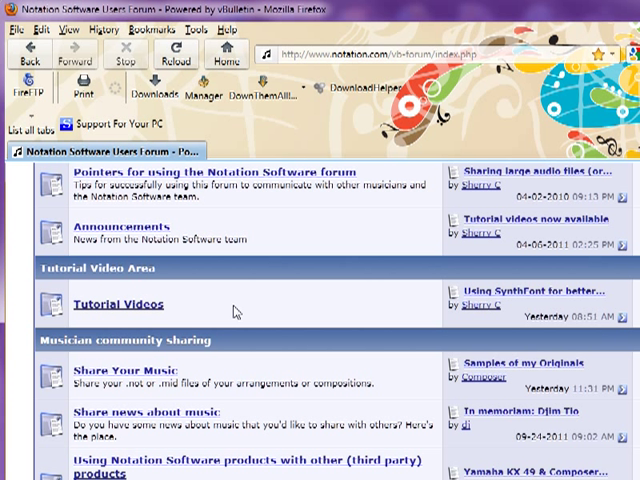
pyautogui.scroll(-3)
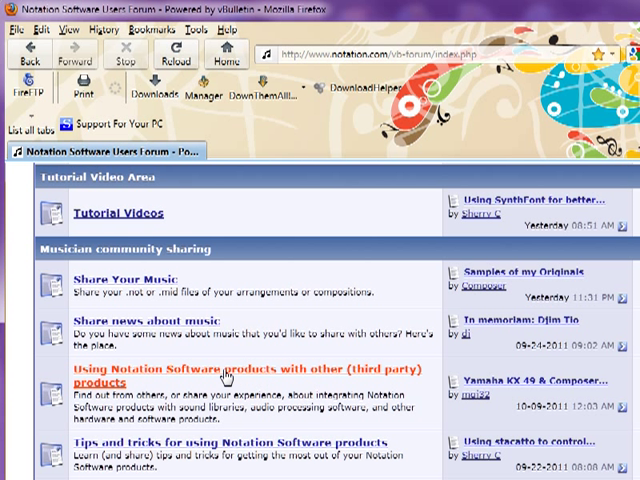
pyautogui.moveTo(238, 382)
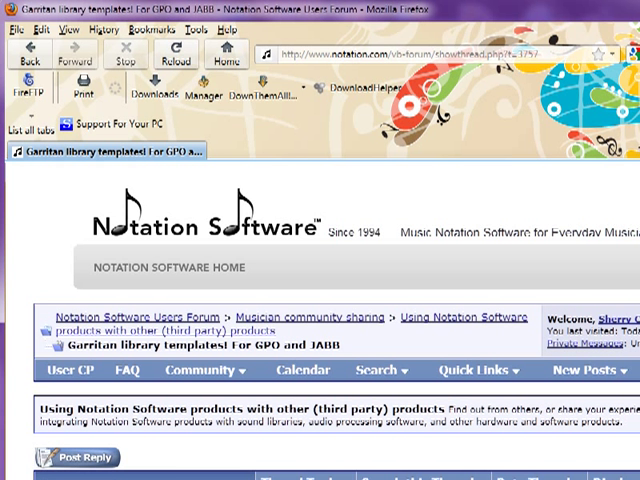
# Step: Reach the NSC-GPO and NSC-JABB template zip links in the Garritan library templates thread
pyautogui.scroll(-3)
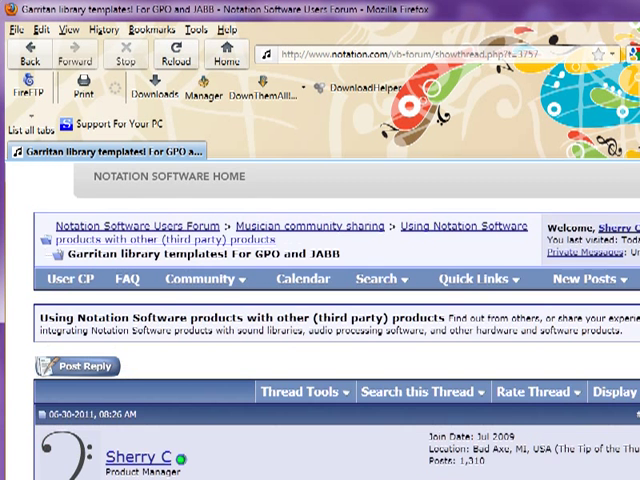
pyautogui.scroll(-3)
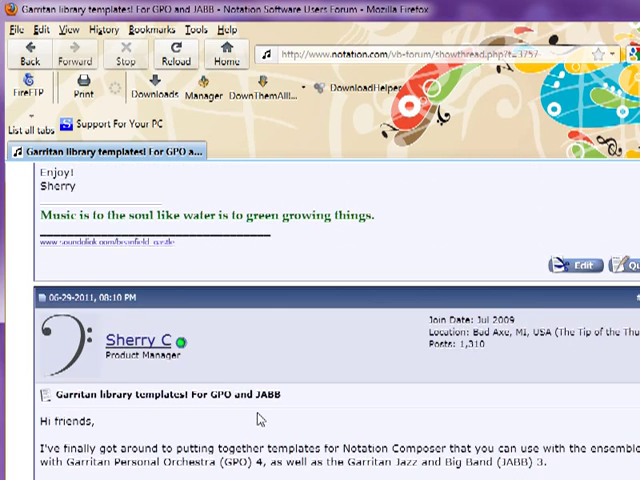
pyautogui.scroll(-3)
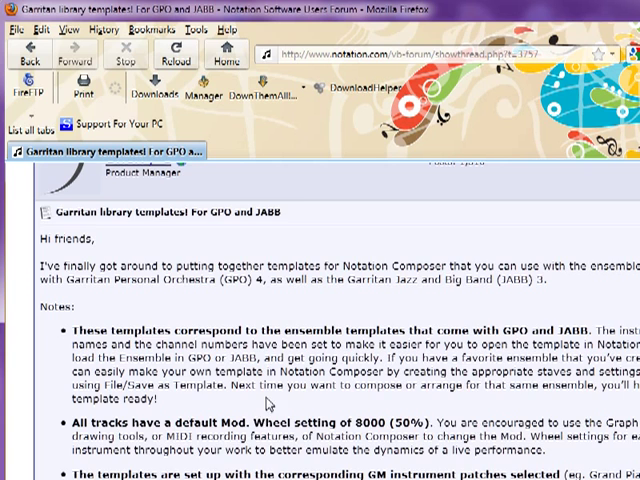
pyautogui.scroll(-3)
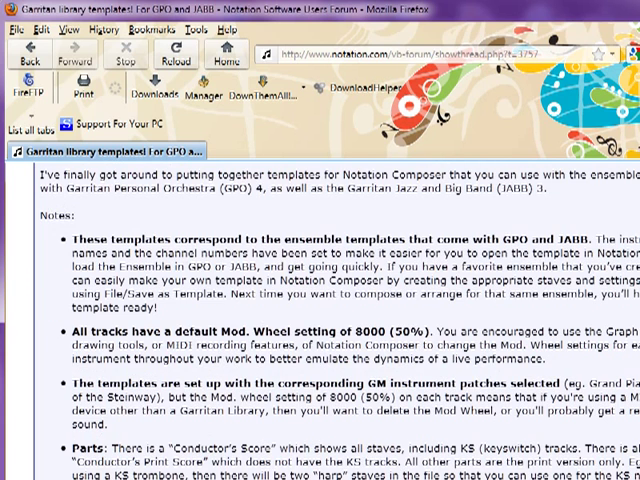
pyautogui.scroll(-3)
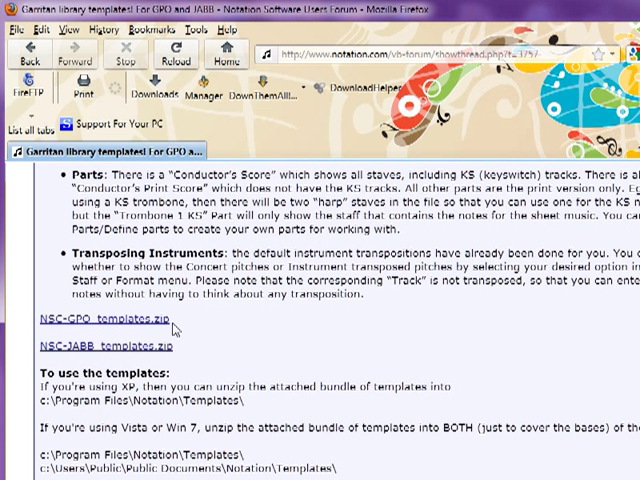
pyautogui.moveTo(100, 324)
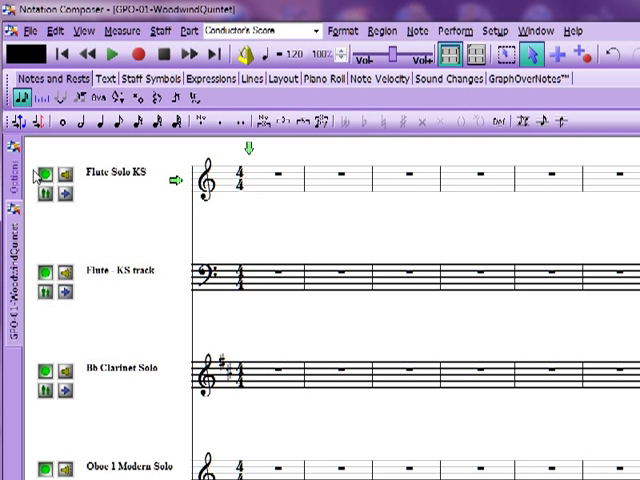
pyautogui.moveTo(308, 282)
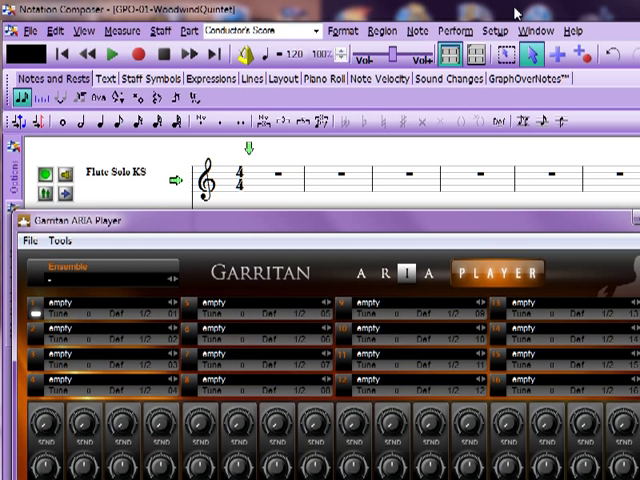
pyautogui.moveTo(502, 40)
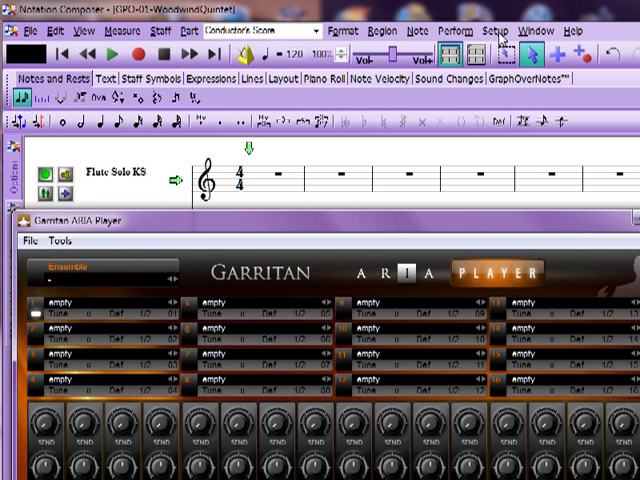
# Step: Show Setup > Staff Setup listing the quintet staves with their channels and devices
pyautogui.click(490, 30)
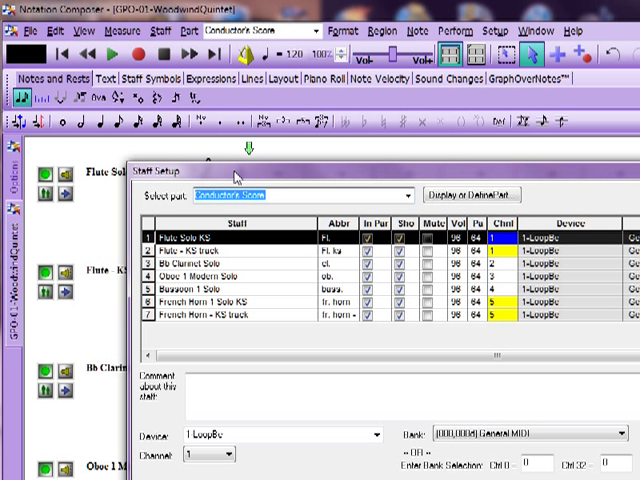
pyautogui.moveTo(476, 324)
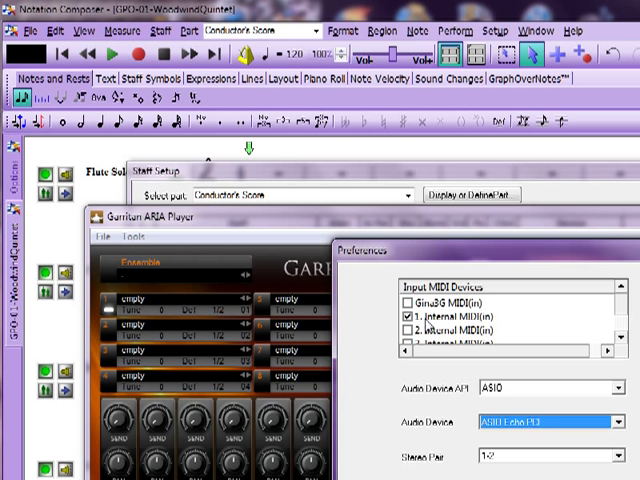
pyautogui.moveTo(428, 322)
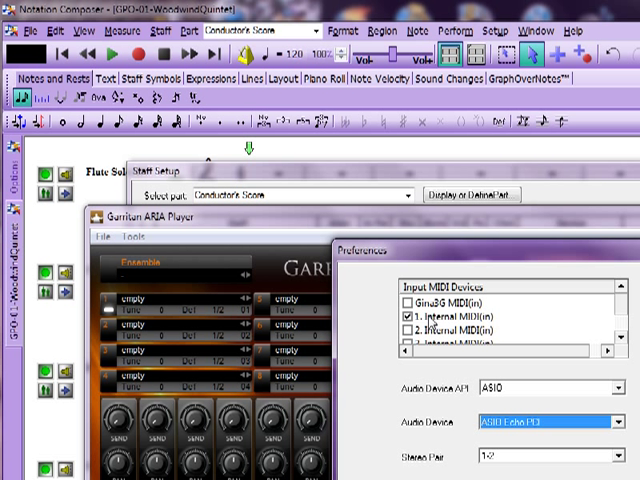
pyautogui.moveTo(478, 292)
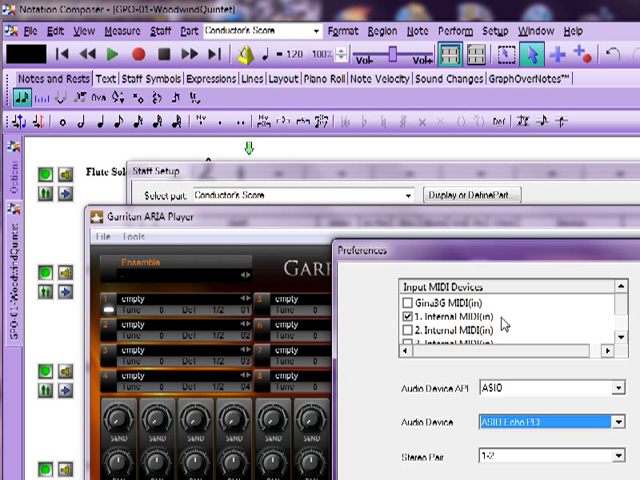
pyautogui.moveTo(584, 390)
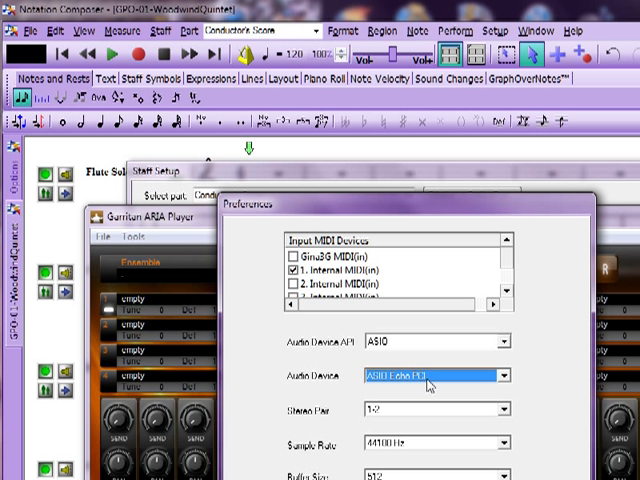
# Step: Choose the ASIO audio output device in the ARIA Player preferences
pyautogui.click(504, 376)
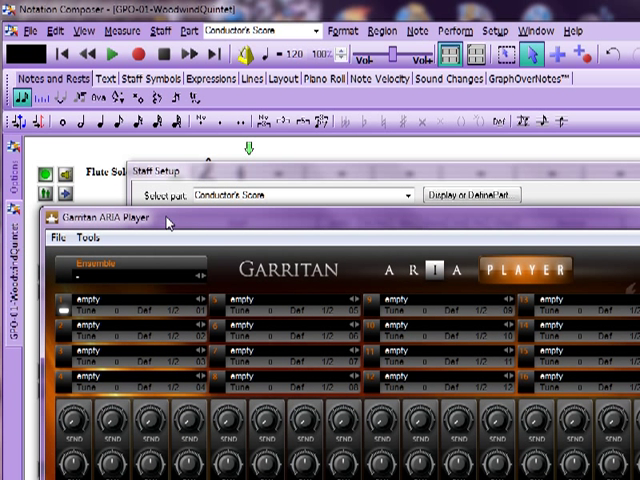
# Step: Load the GPO > 01 Woodwind Quintet ensemble into the ARIA Player slots
pyautogui.click(130, 268)
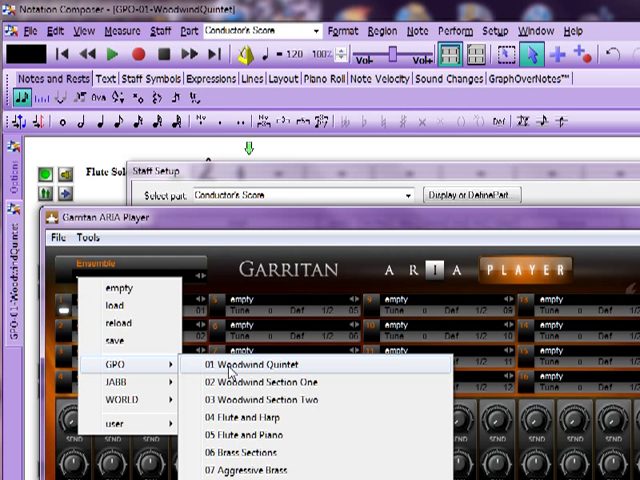
pyautogui.click(252, 364)
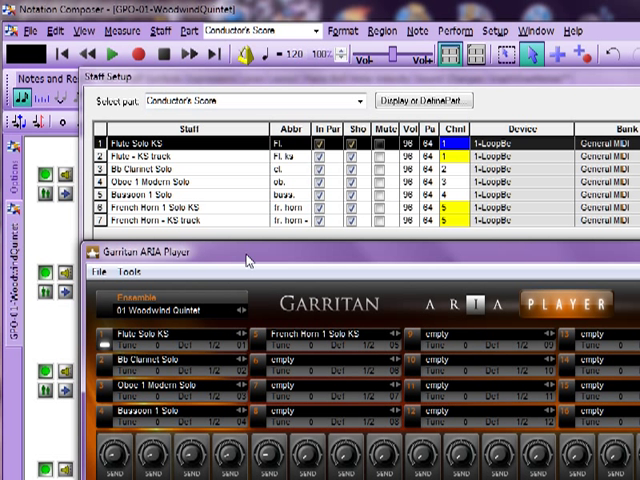
pyautogui.moveTo(452, 168)
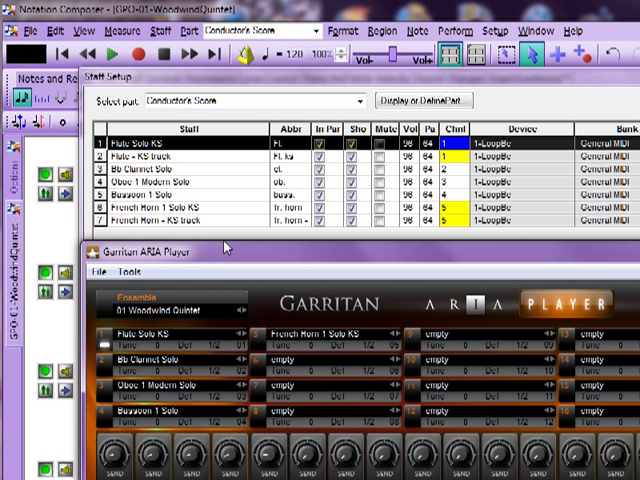
pyautogui.moveTo(222, 276)
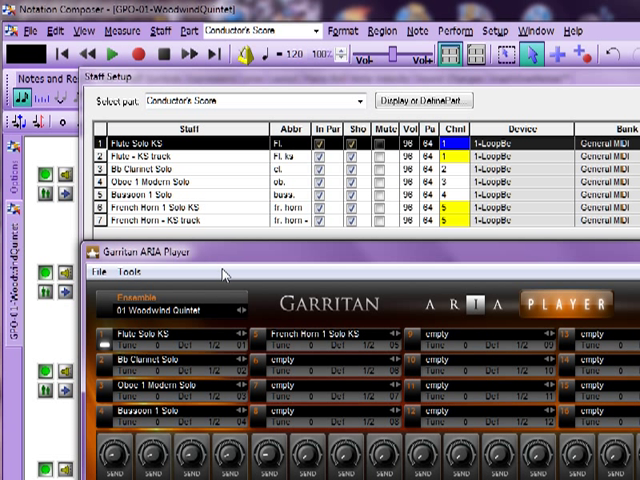
pyautogui.moveTo(240, 272)
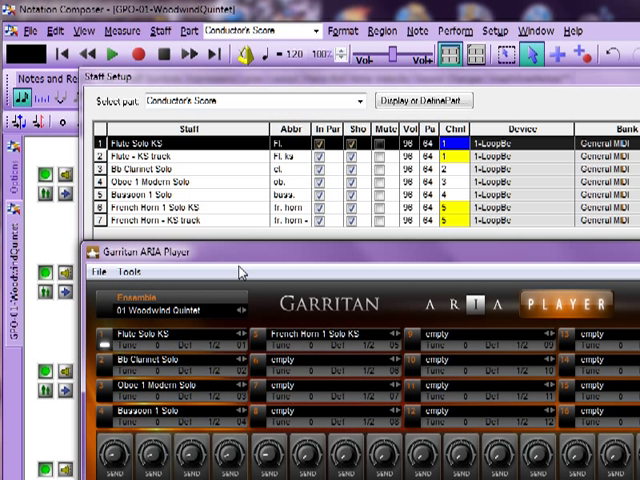
pyautogui.moveTo(240, 270)
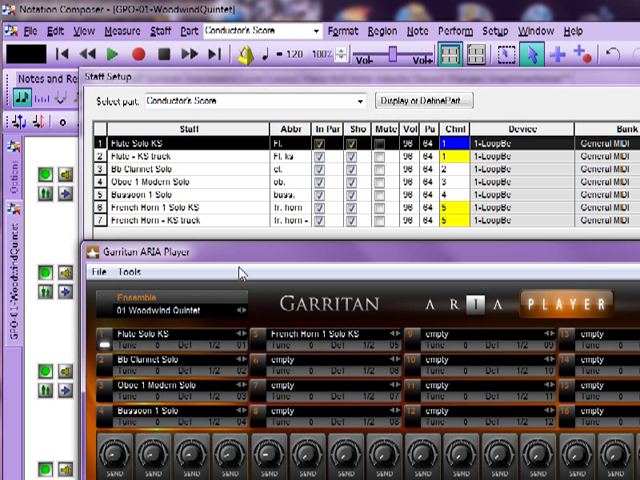
pyautogui.moveTo(464, 178)
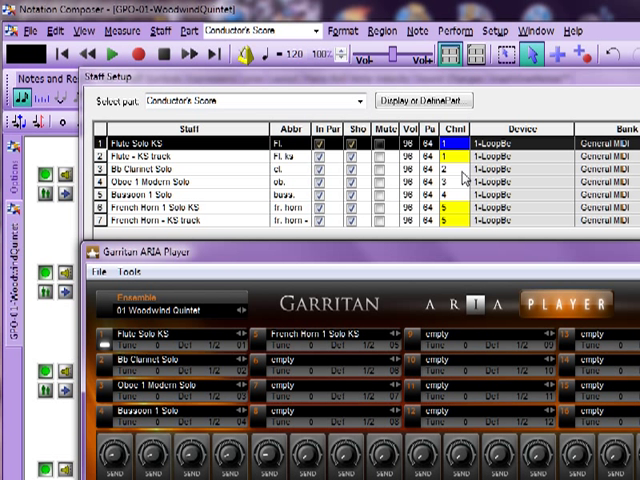
pyautogui.moveTo(464, 178)
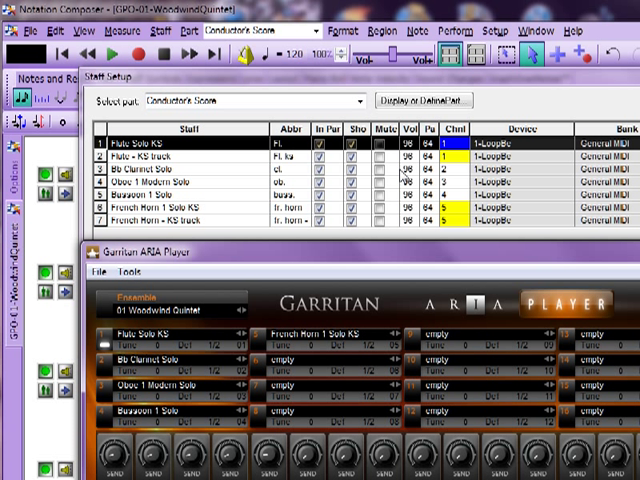
pyautogui.moveTo(238, 372)
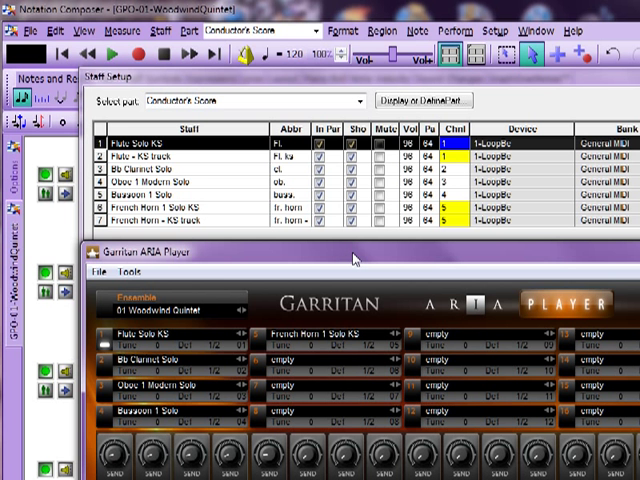
pyautogui.moveTo(410, 252)
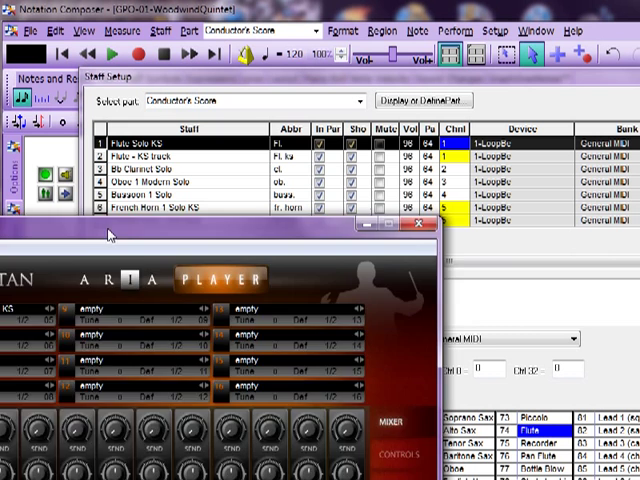
# Step: Return to the empty quintet score and switch it to the Note Velocity view
pyautogui.click(414, 228)
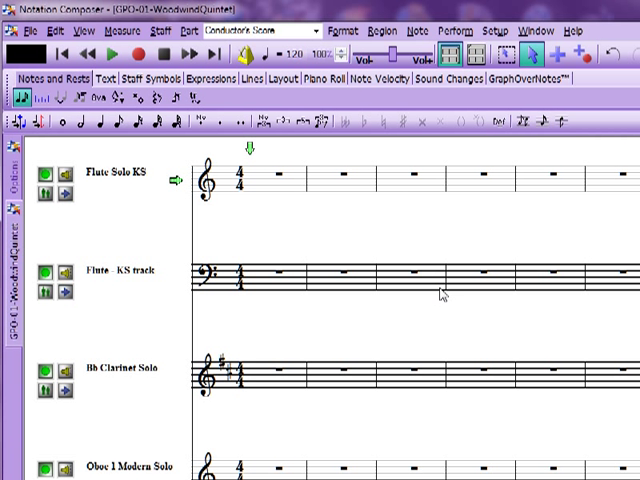
pyautogui.moveTo(356, 304)
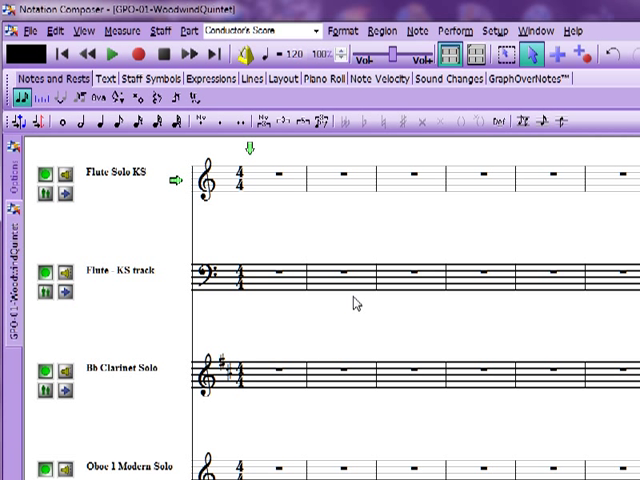
pyautogui.moveTo(376, 228)
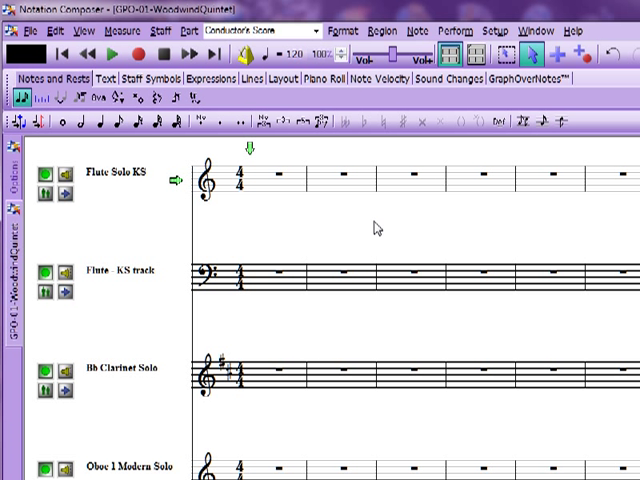
pyautogui.moveTo(372, 236)
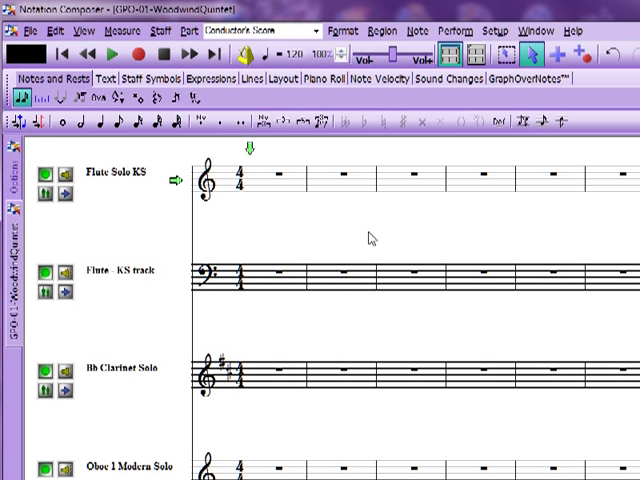
pyautogui.moveTo(308, 240)
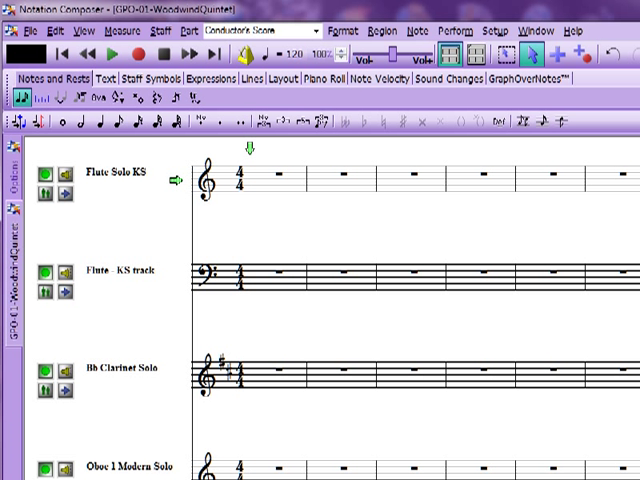
pyautogui.moveTo(324, 234)
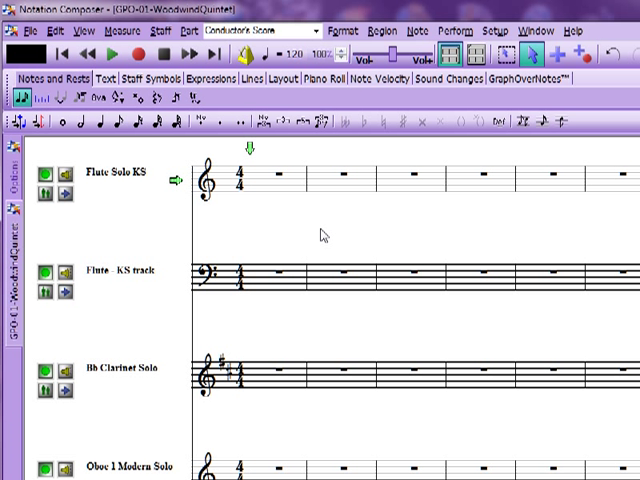
pyautogui.moveTo(328, 228)
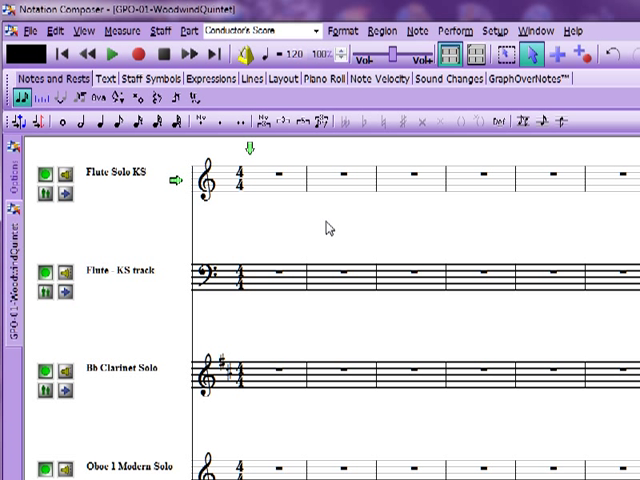
pyautogui.moveTo(336, 224)
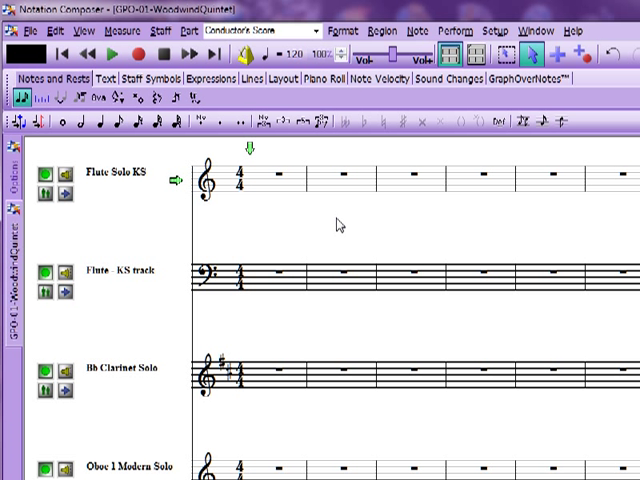
pyautogui.moveTo(392, 184)
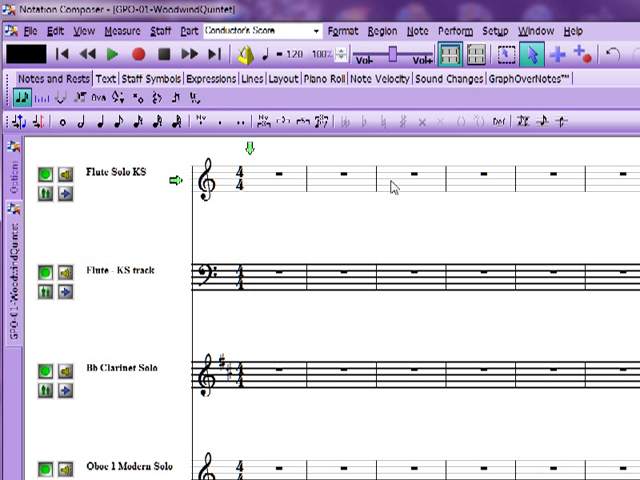
pyautogui.moveTo(338, 168)
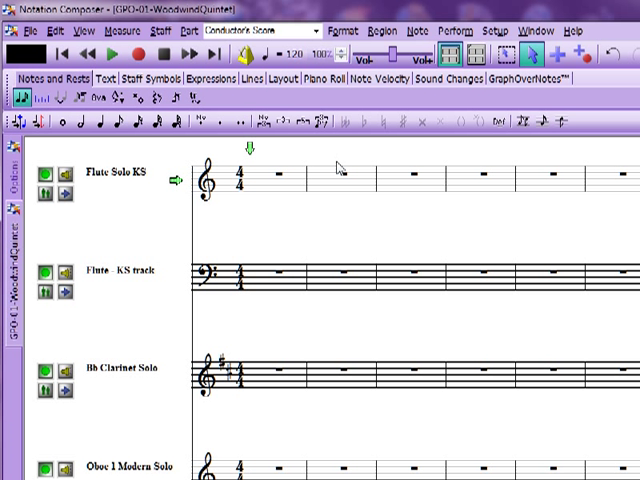
pyautogui.click(376, 80)
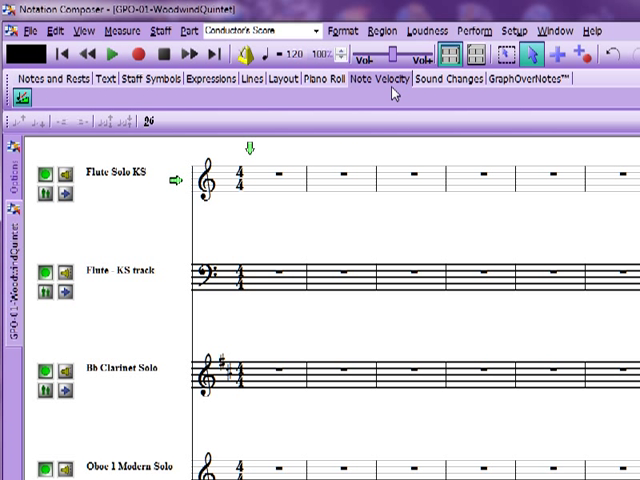
pyautogui.moveTo(244, 222)
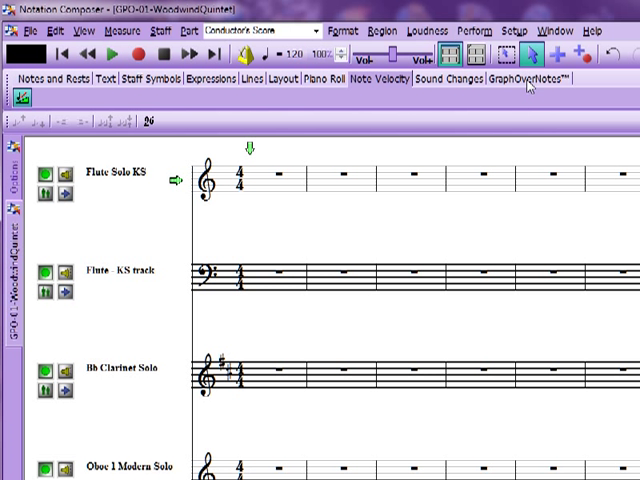
pyautogui.moveTo(528, 88)
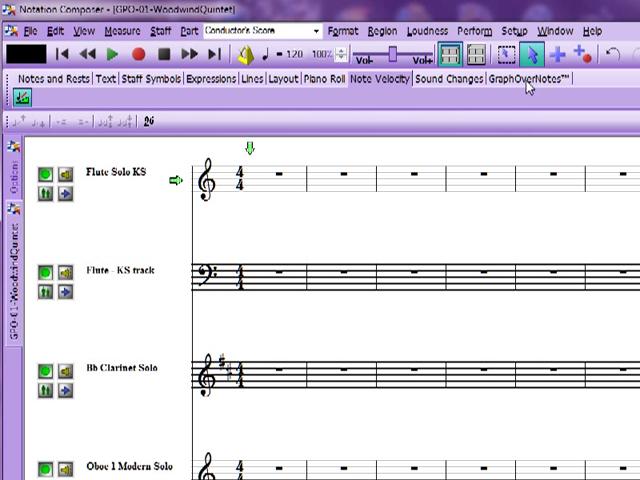
# Step: Switch the quintet score to the GraphOverNotes view
pyautogui.click(530, 80)
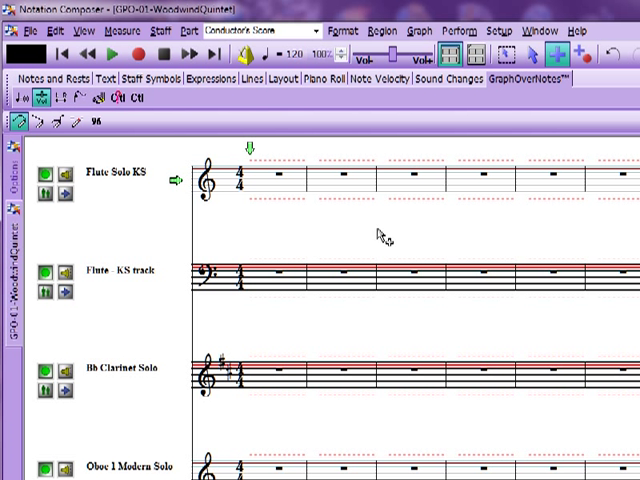
pyautogui.moveTo(290, 176)
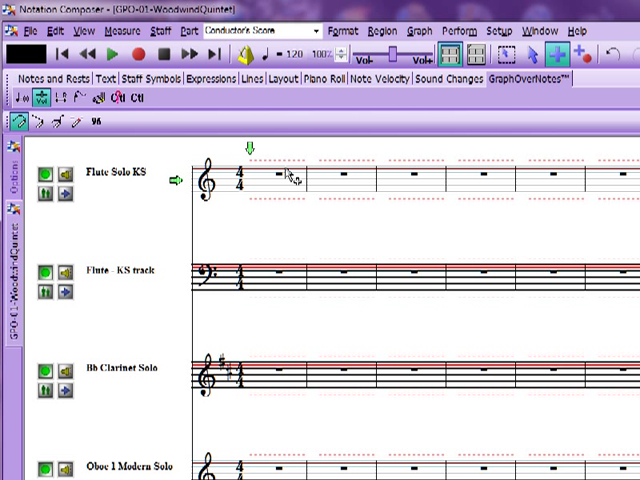
pyautogui.moveTo(162, 236)
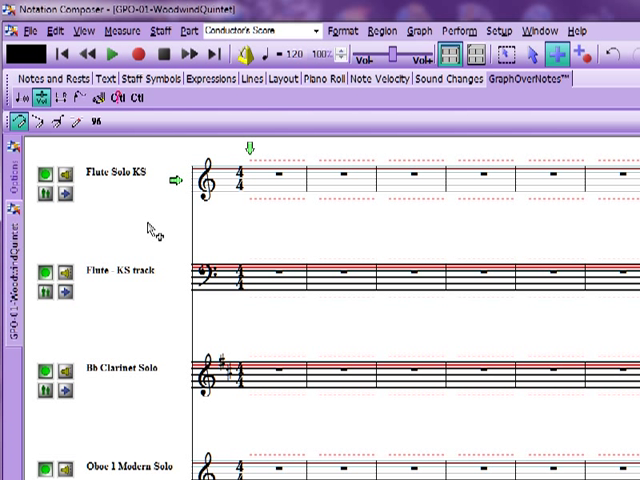
pyautogui.moveTo(156, 228)
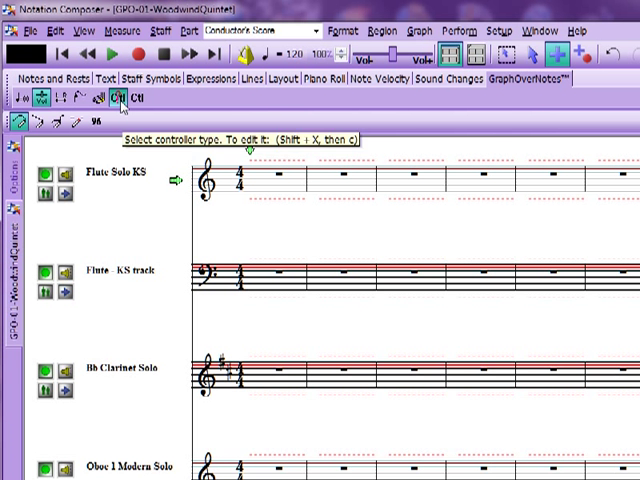
# Step: Bring up the controller-type chooser from the GraphOverNotes toolbar
pyautogui.click(118, 98)
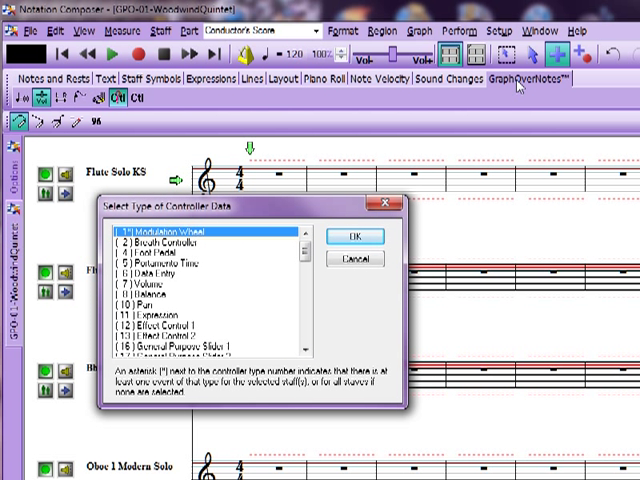
pyautogui.moveTo(124, 116)
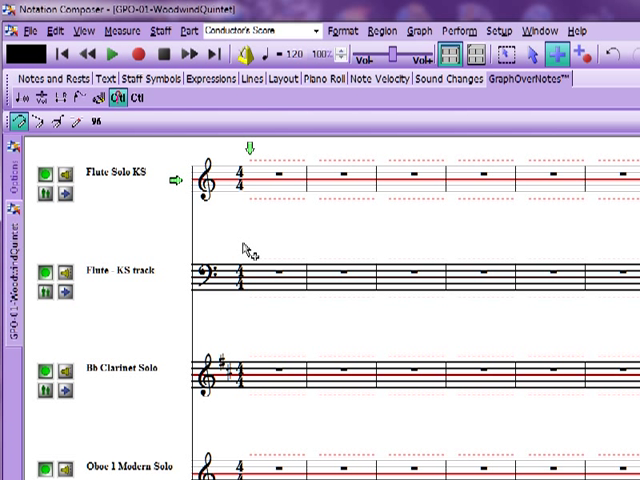
pyautogui.moveTo(292, 216)
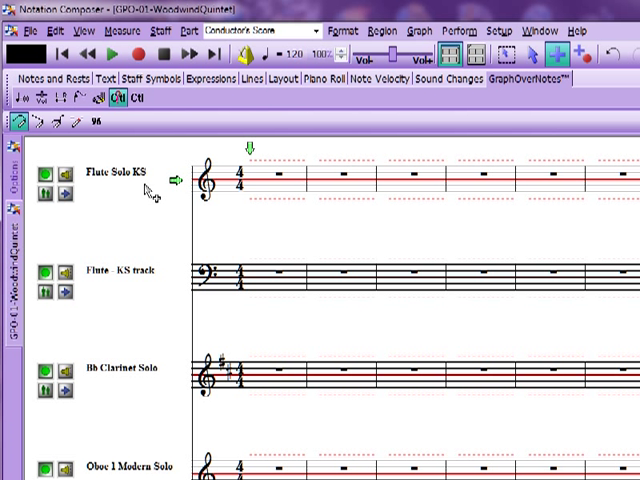
pyautogui.moveTo(150, 212)
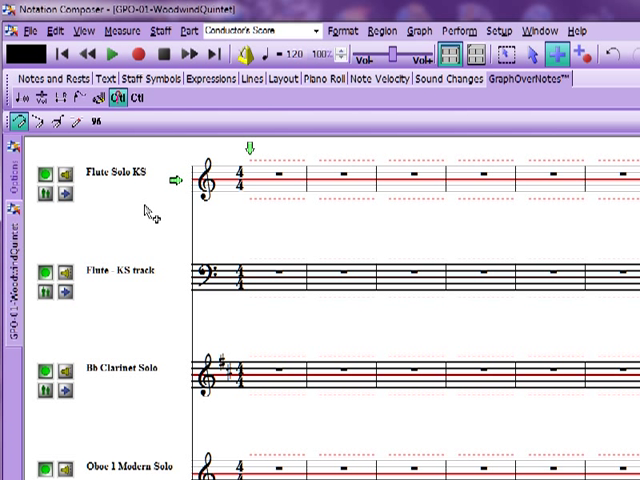
pyautogui.moveTo(252, 204)
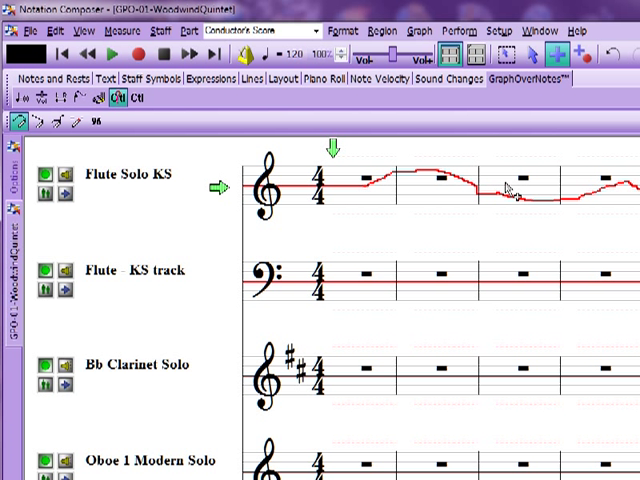
pyautogui.moveTo(444, 218)
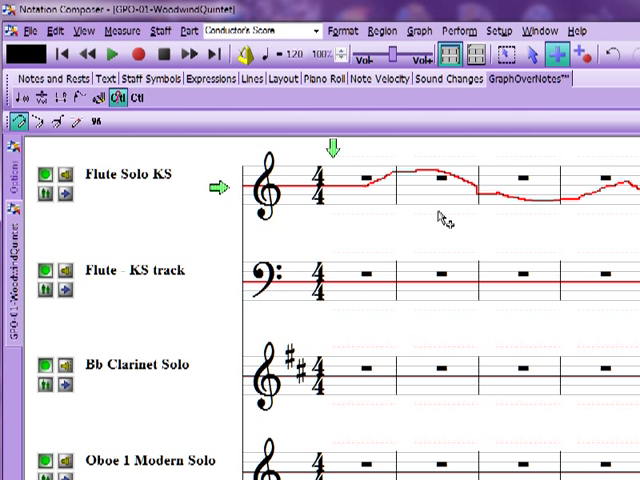
pyautogui.moveTo(444, 238)
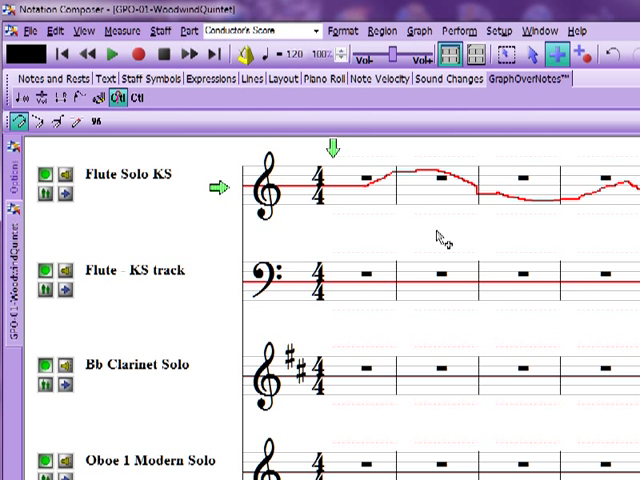
pyautogui.moveTo(328, 148)
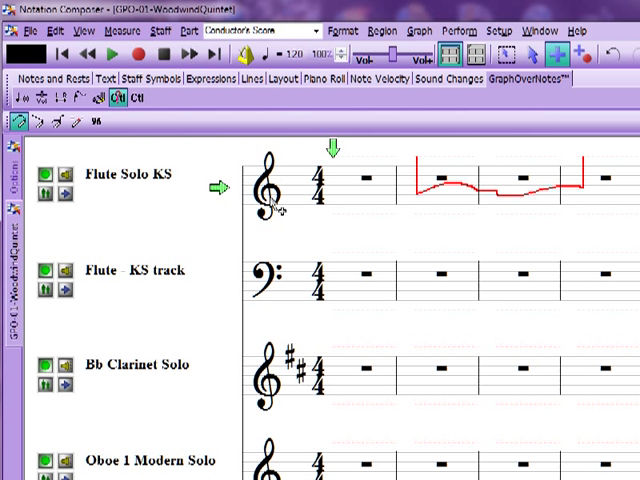
pyautogui.moveTo(504, 52)
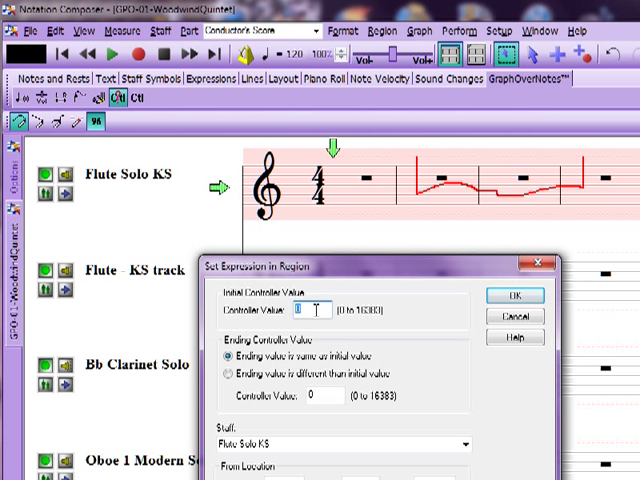
# Step: Enter 9500 as the expression controller value for the region and confirm it
pyautogui.write('9')
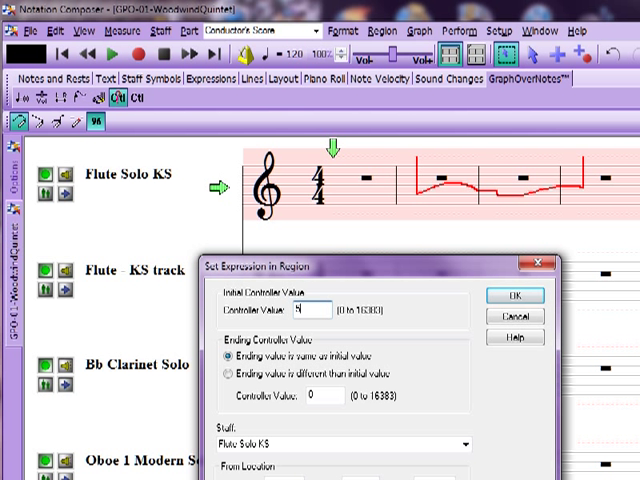
pyautogui.write('5000')
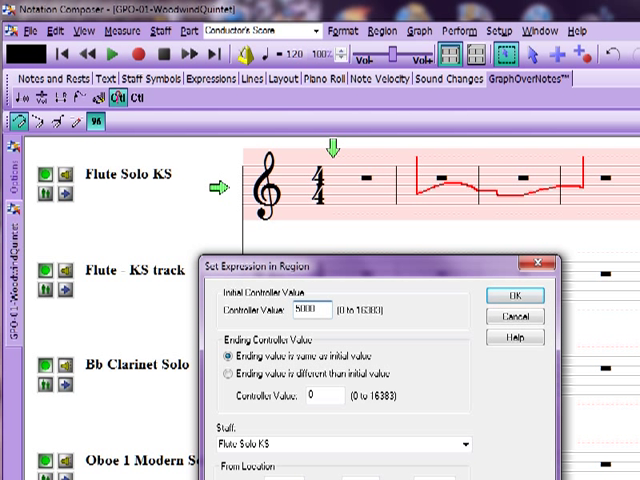
pyautogui.click(508, 292)
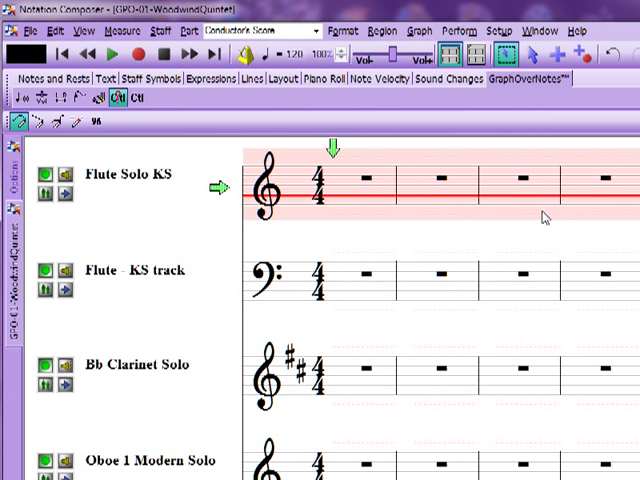
pyautogui.moveTo(490, 194)
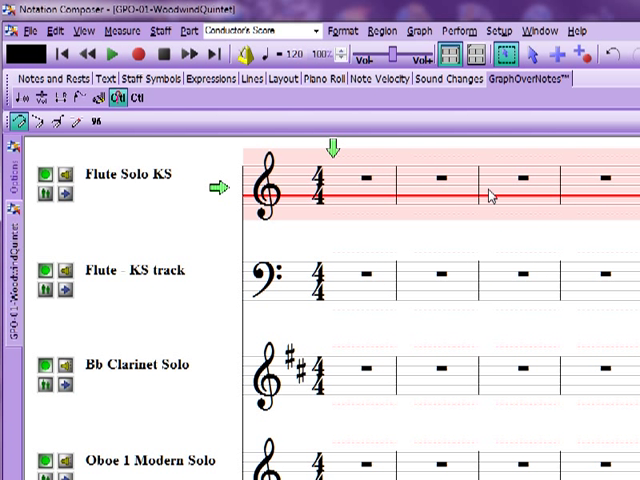
pyautogui.moveTo(252, 238)
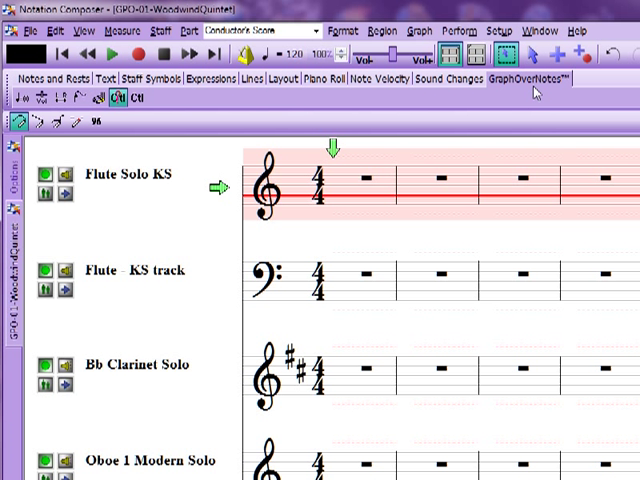
pyautogui.moveTo(494, 162)
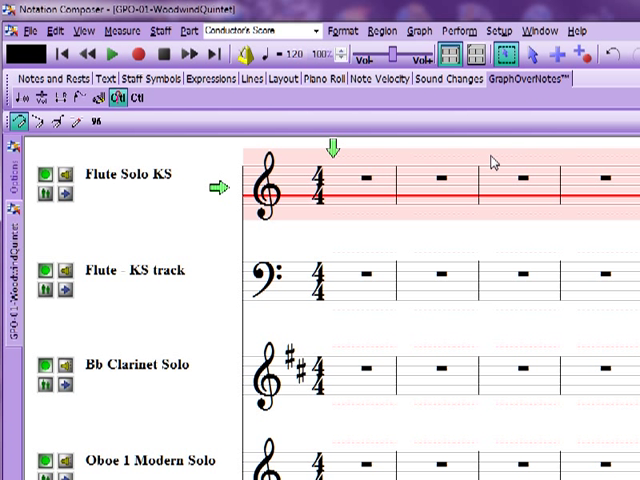
pyautogui.moveTo(412, 206)
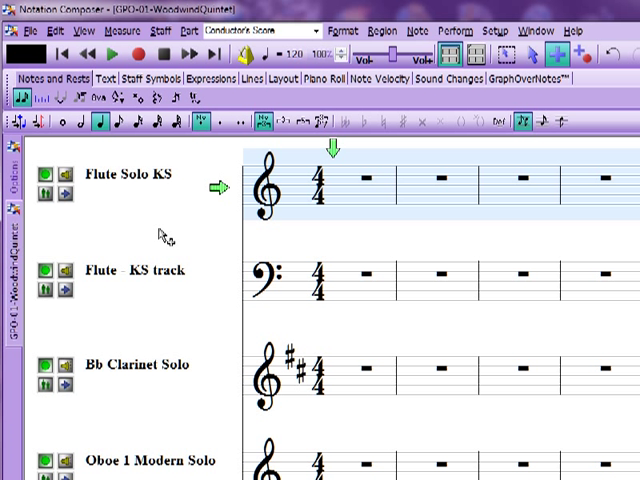
pyautogui.moveTo(160, 228)
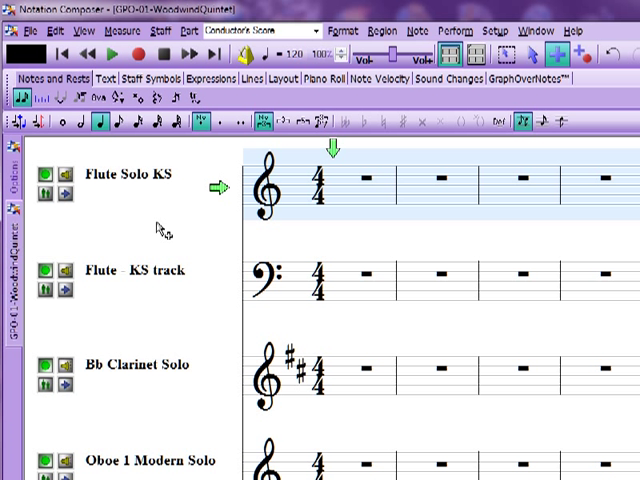
pyautogui.moveTo(164, 228)
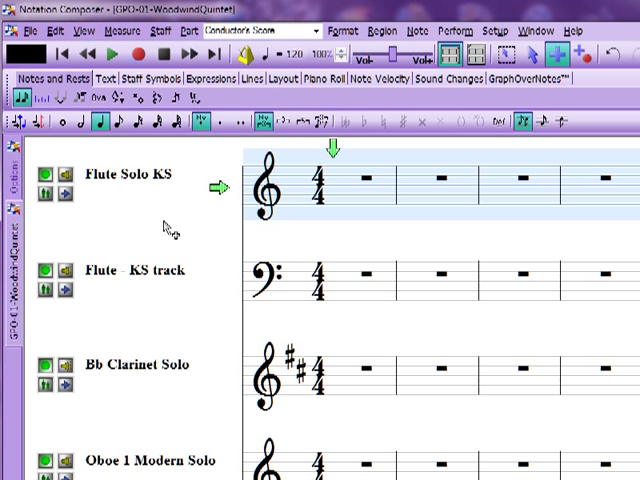
pyautogui.moveTo(184, 236)
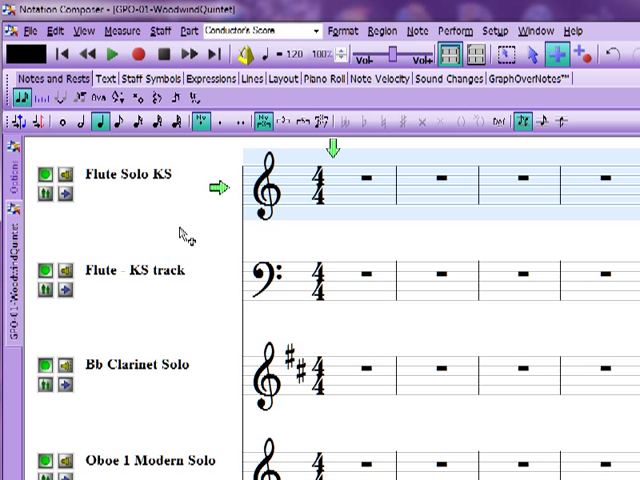
pyautogui.moveTo(184, 232)
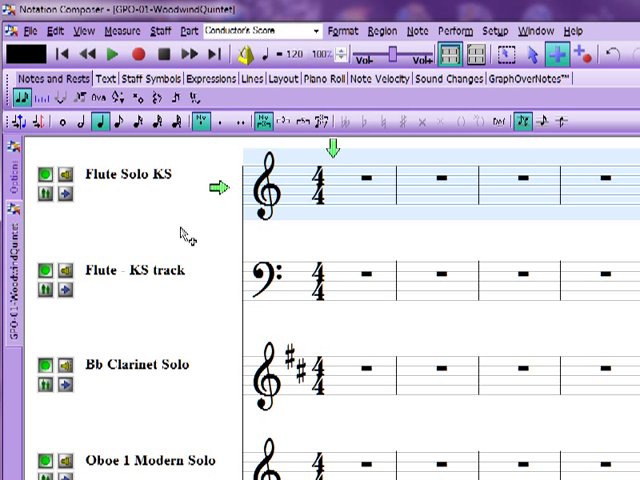
pyautogui.moveTo(208, 240)
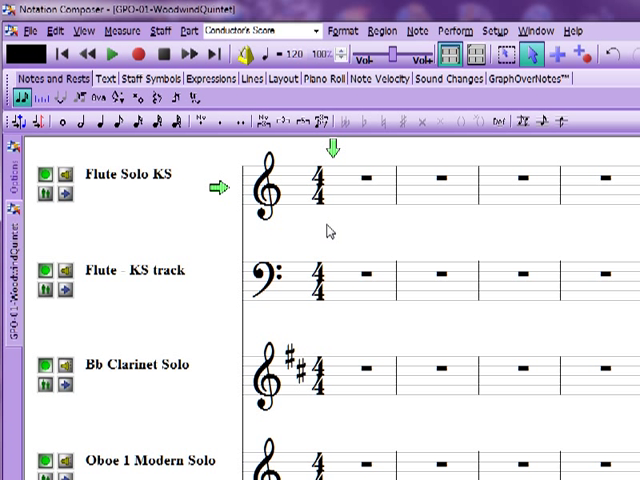
pyautogui.moveTo(348, 232)
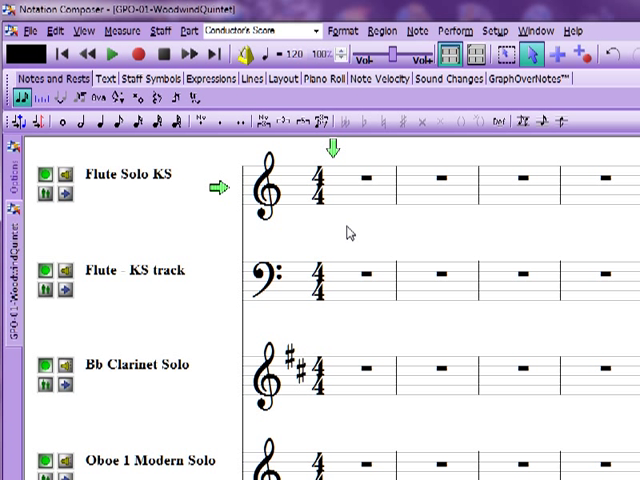
pyautogui.moveTo(356, 228)
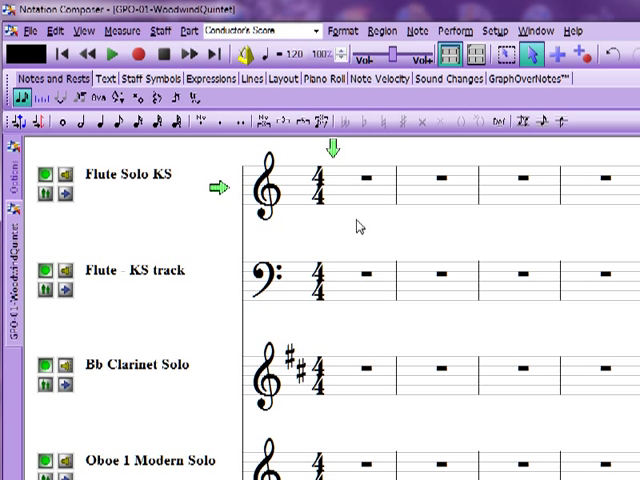
pyautogui.moveTo(342, 232)
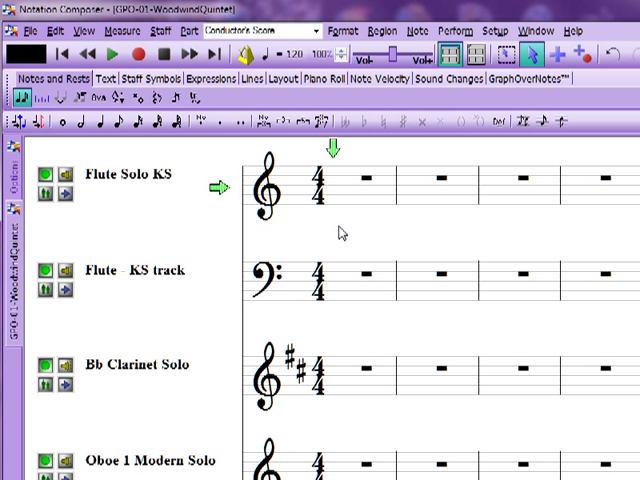
pyautogui.moveTo(336, 232)
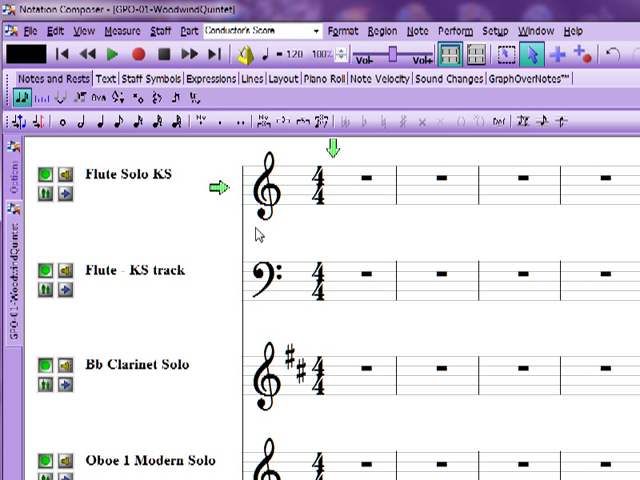
pyautogui.moveTo(224, 232)
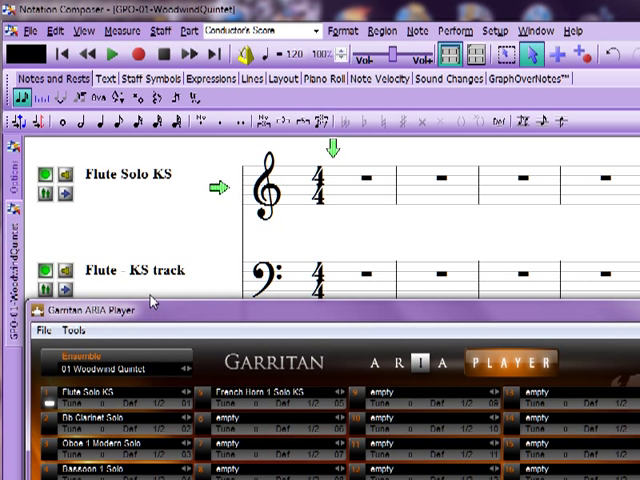
pyautogui.moveTo(176, 236)
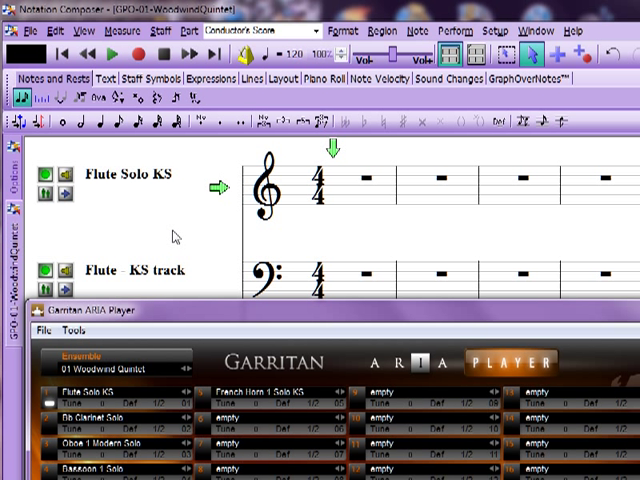
pyautogui.moveTo(220, 318)
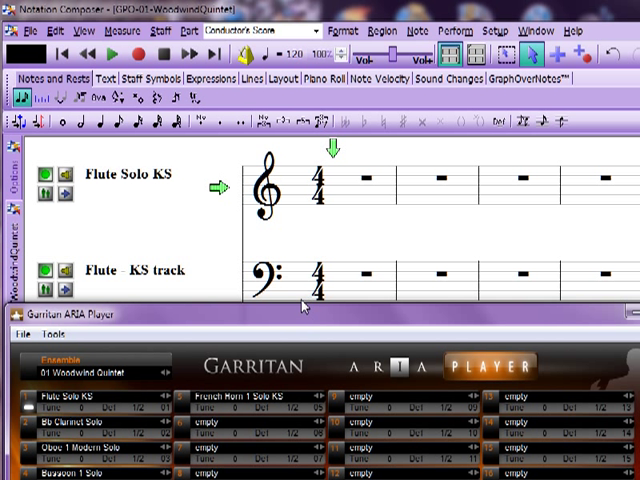
pyautogui.moveTo(302, 324)
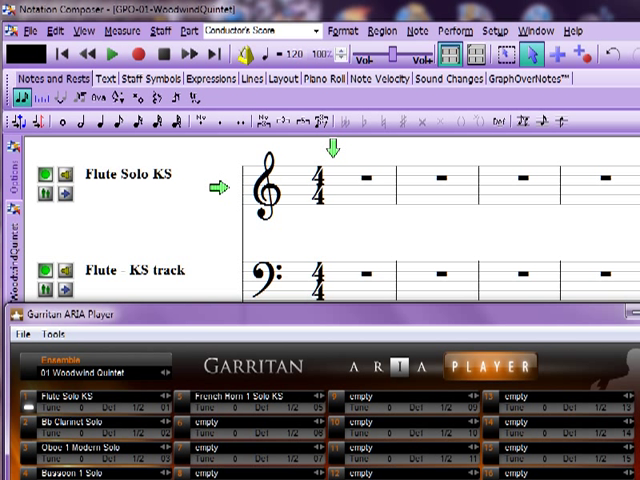
pyautogui.moveTo(236, 320)
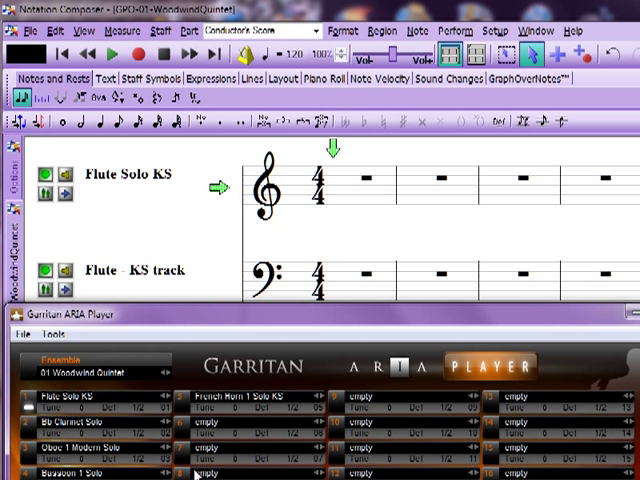
pyautogui.moveTo(260, 366)
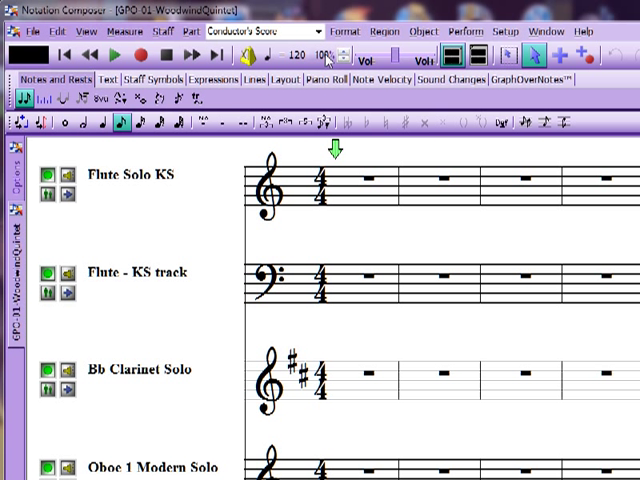
pyautogui.moveTo(338, 296)
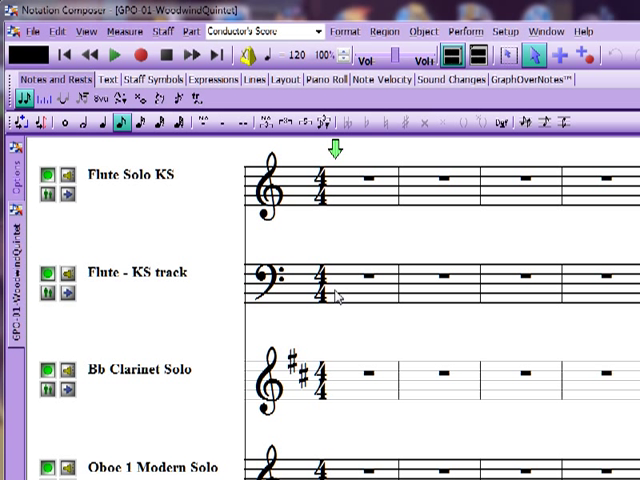
pyautogui.moveTo(348, 220)
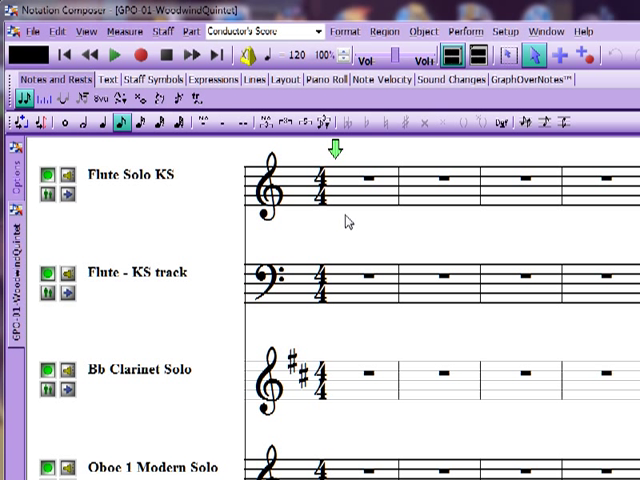
pyautogui.moveTo(464, 218)
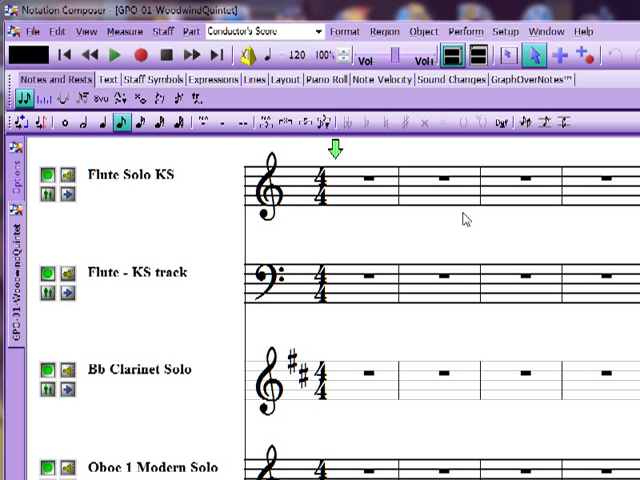
pyautogui.moveTo(456, 206)
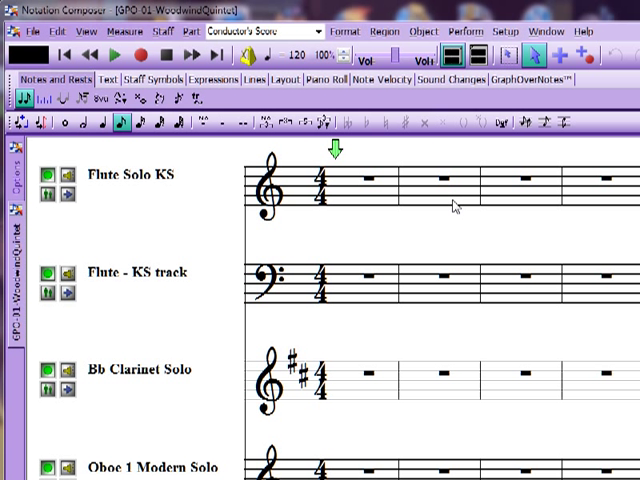
pyautogui.moveTo(126, 288)
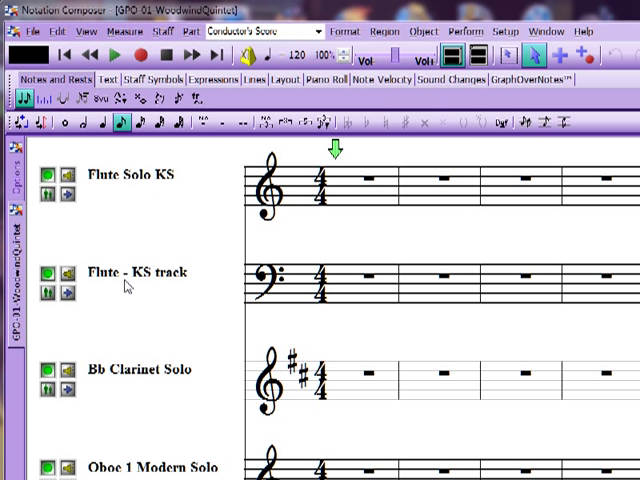
pyautogui.moveTo(162, 284)
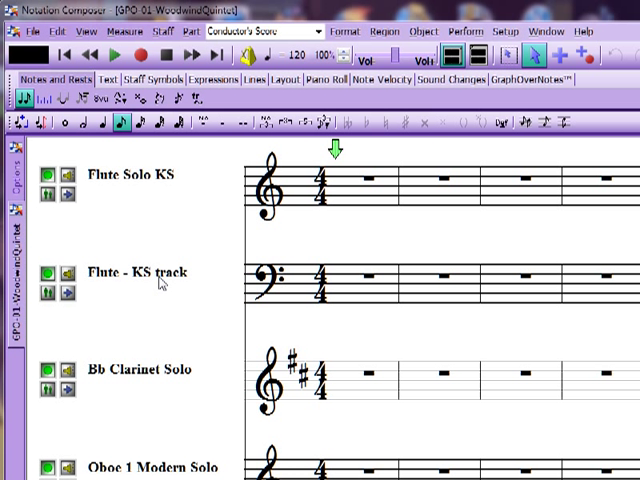
pyautogui.moveTo(124, 280)
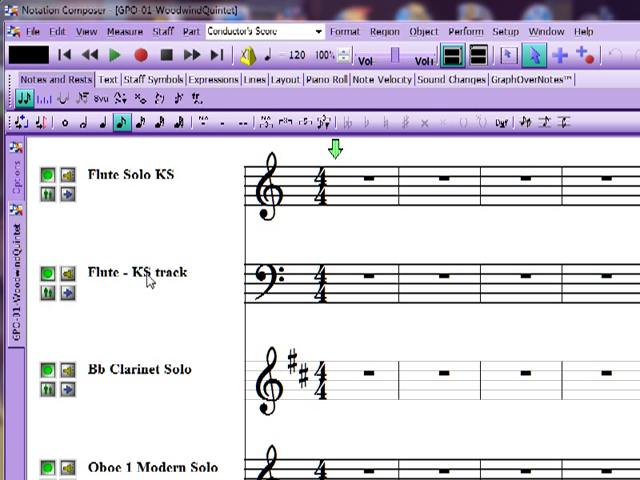
pyautogui.moveTo(364, 290)
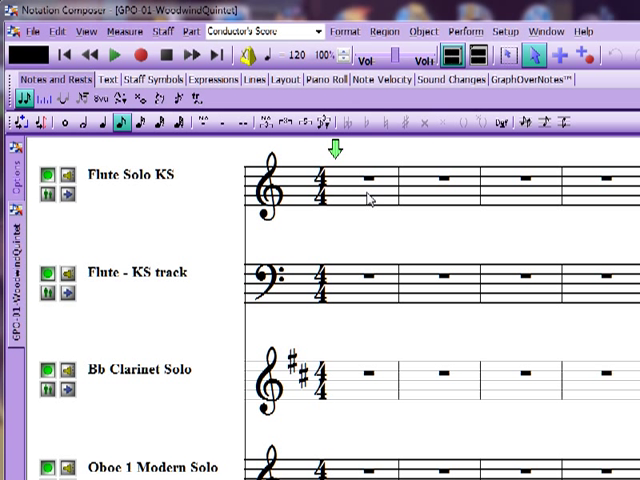
pyautogui.moveTo(392, 208)
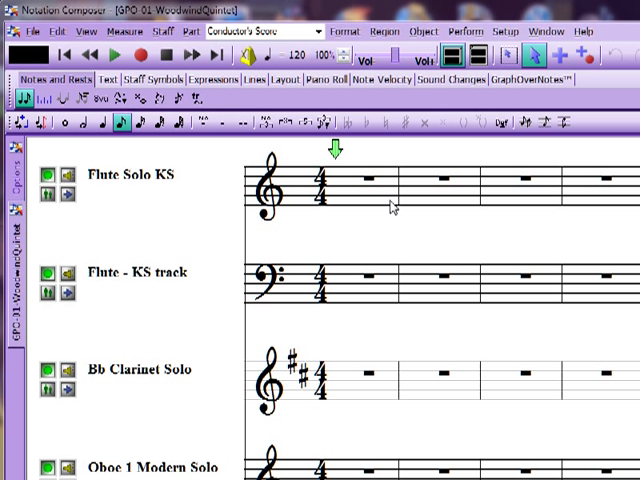
pyautogui.moveTo(364, 264)
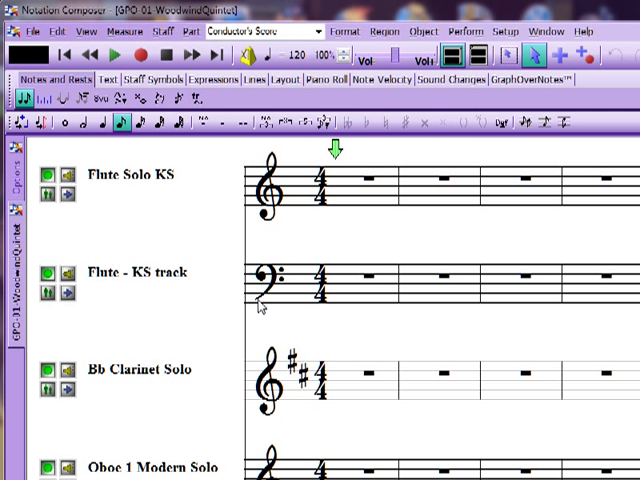
pyautogui.moveTo(284, 250)
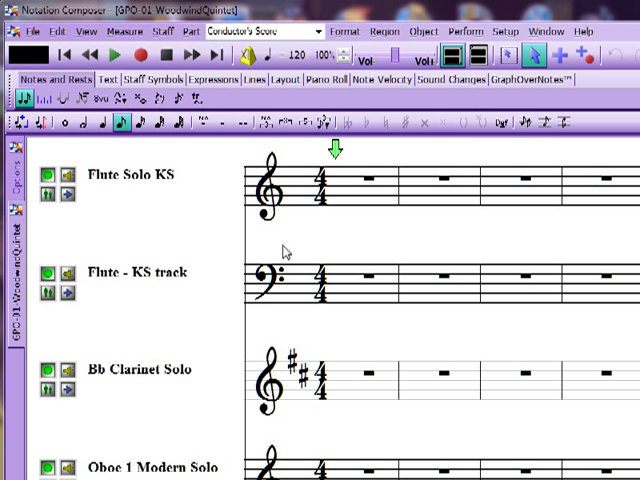
pyautogui.moveTo(248, 284)
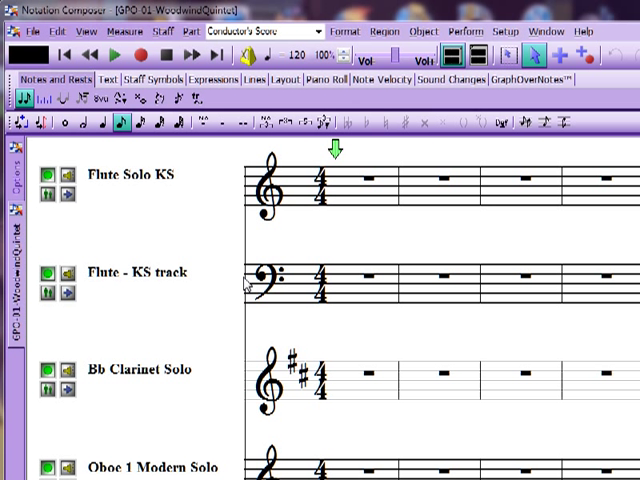
pyautogui.moveTo(398, 278)
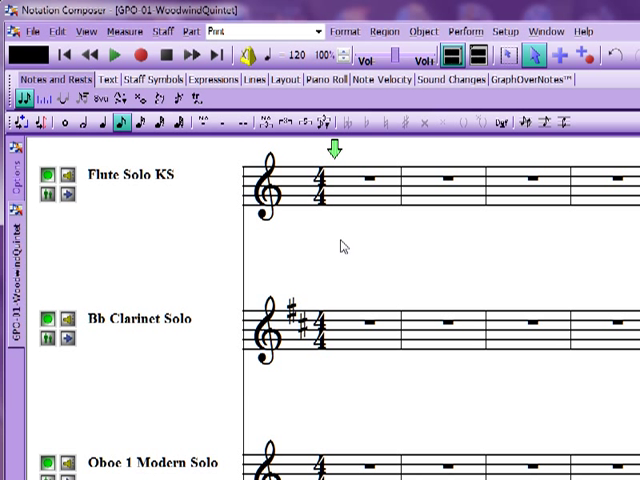
pyautogui.moveTo(344, 250)
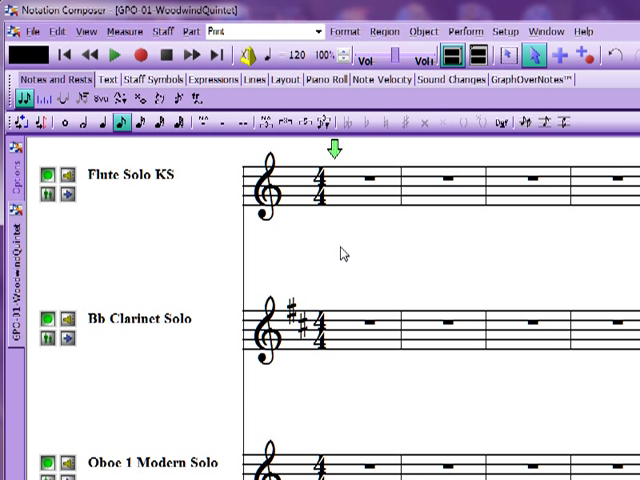
pyautogui.moveTo(362, 240)
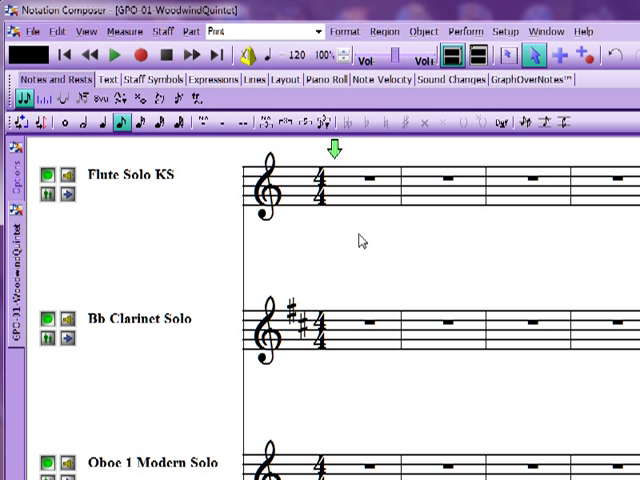
pyautogui.moveTo(304, 244)
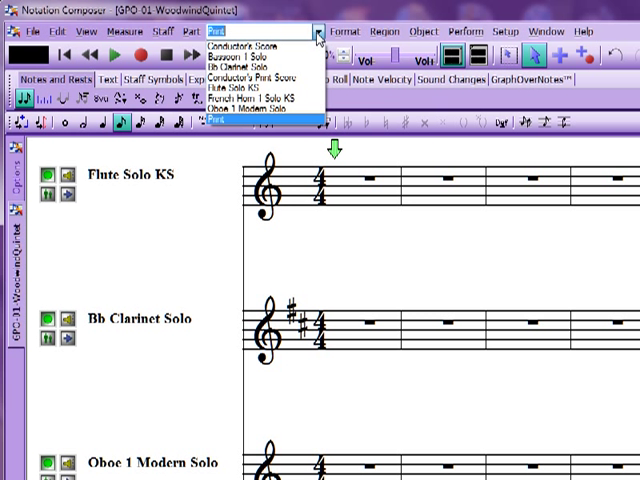
pyautogui.moveTo(250, 48)
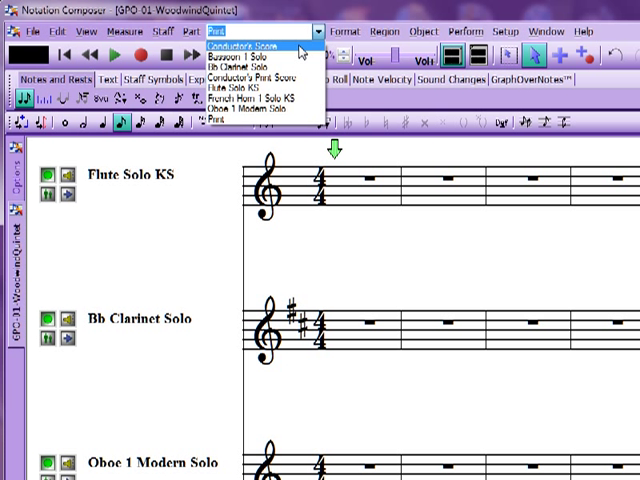
pyautogui.moveTo(300, 92)
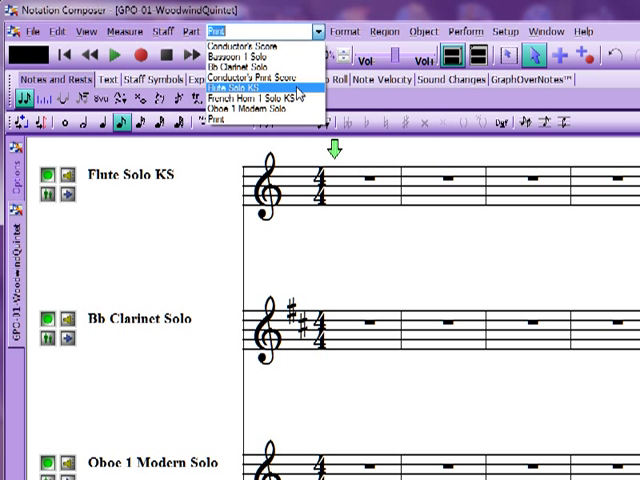
# Step: Select Flute Solo KS in the Part dropdown to show that flute staff alone
pyautogui.click(228, 88)
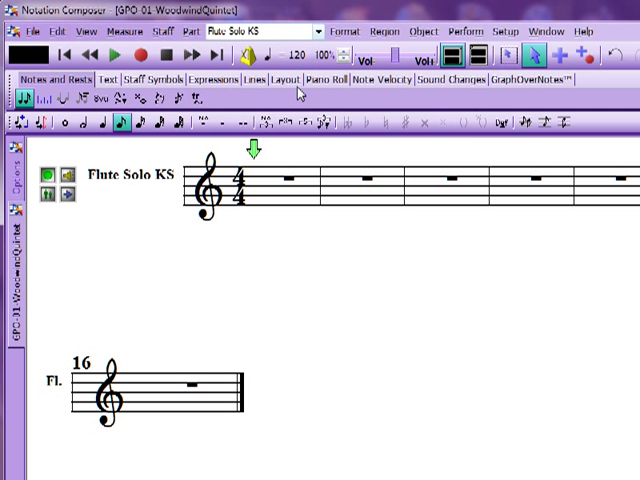
pyautogui.moveTo(372, 330)
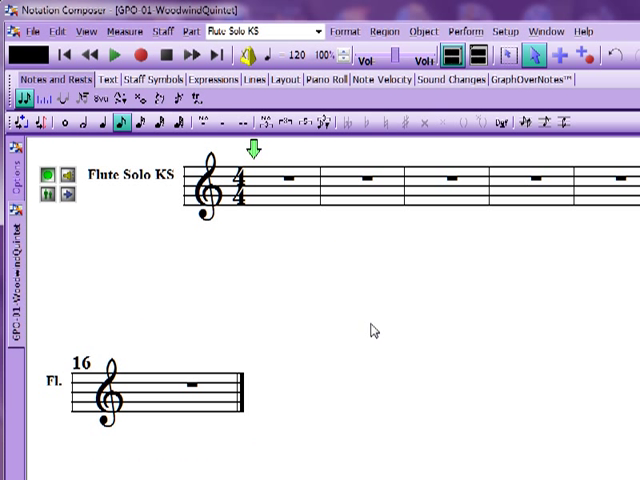
pyautogui.moveTo(284, 372)
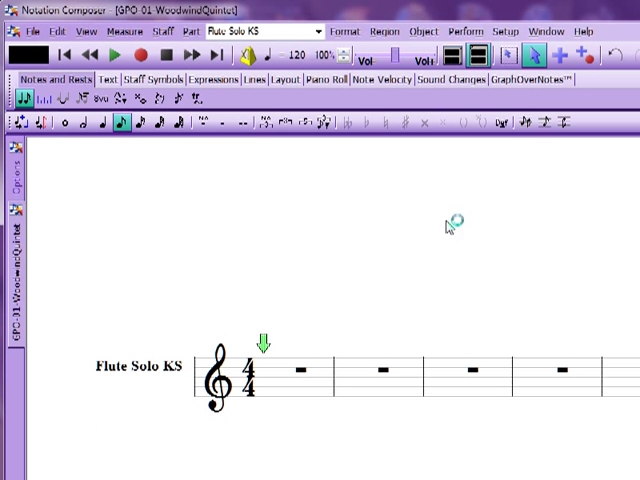
pyautogui.moveTo(528, 18)
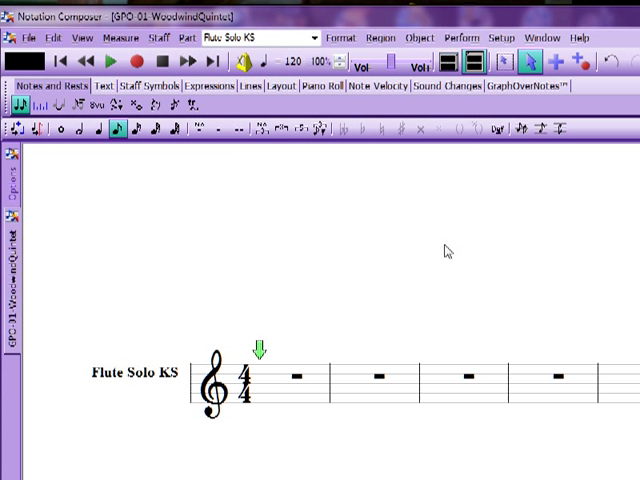
pyautogui.moveTo(388, 268)
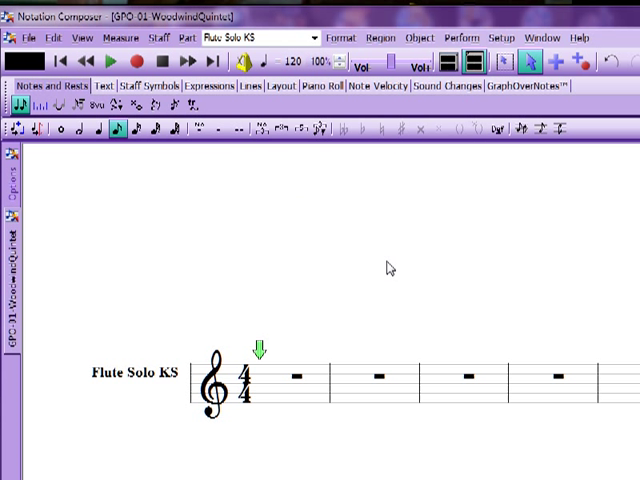
pyautogui.moveTo(388, 220)
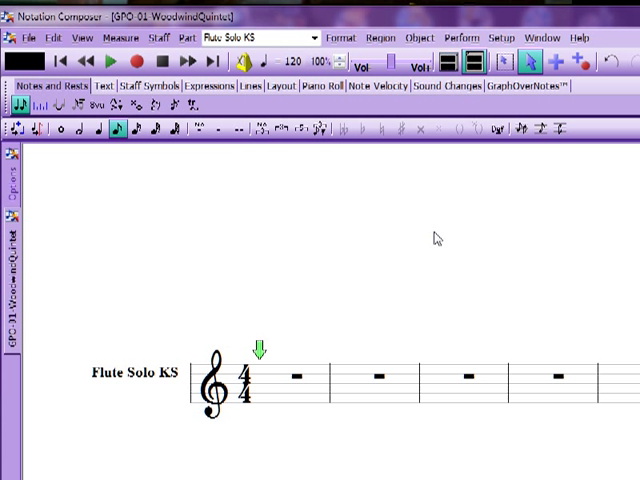
pyautogui.moveTo(348, 184)
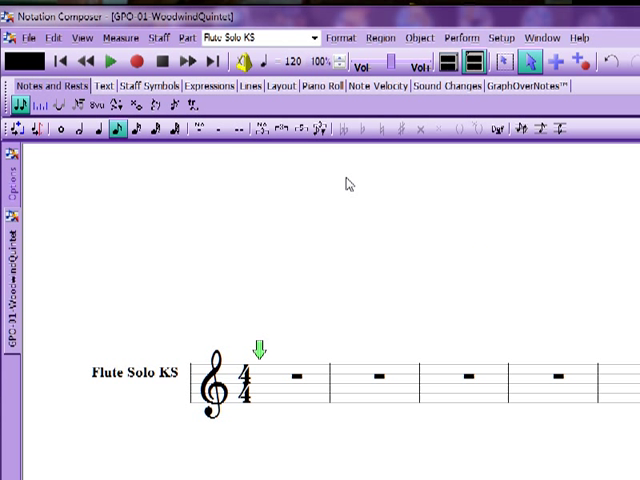
pyautogui.click(460, 56)
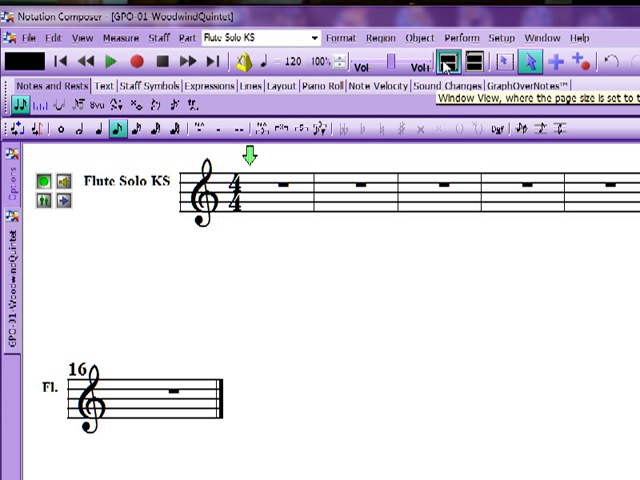